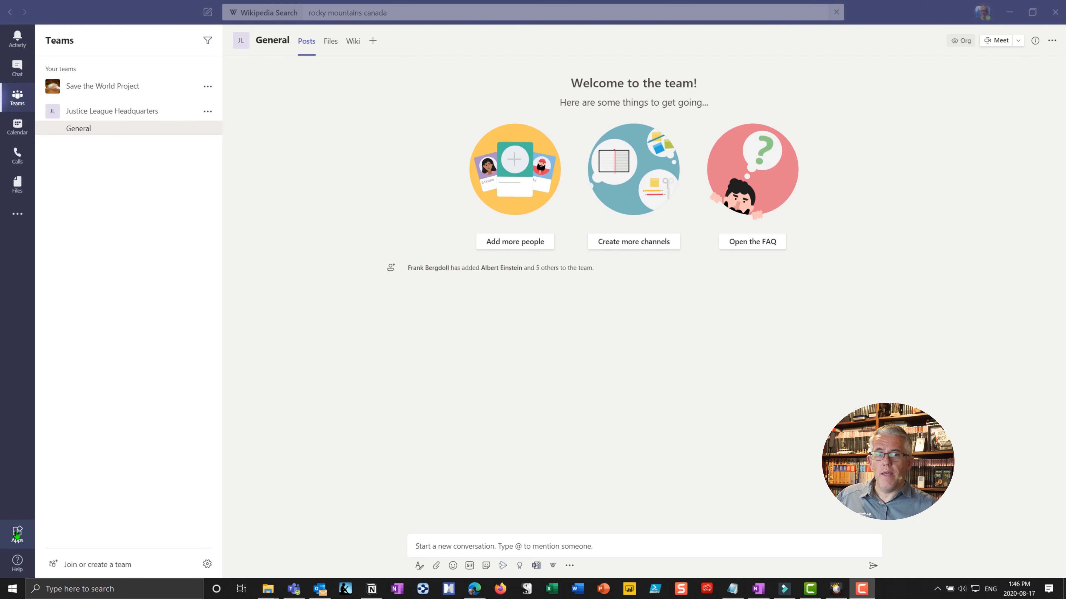
- Go to Apps in the left rail and browse down the app store listing
{"action": "left_click", "coordinate": [18, 534]}
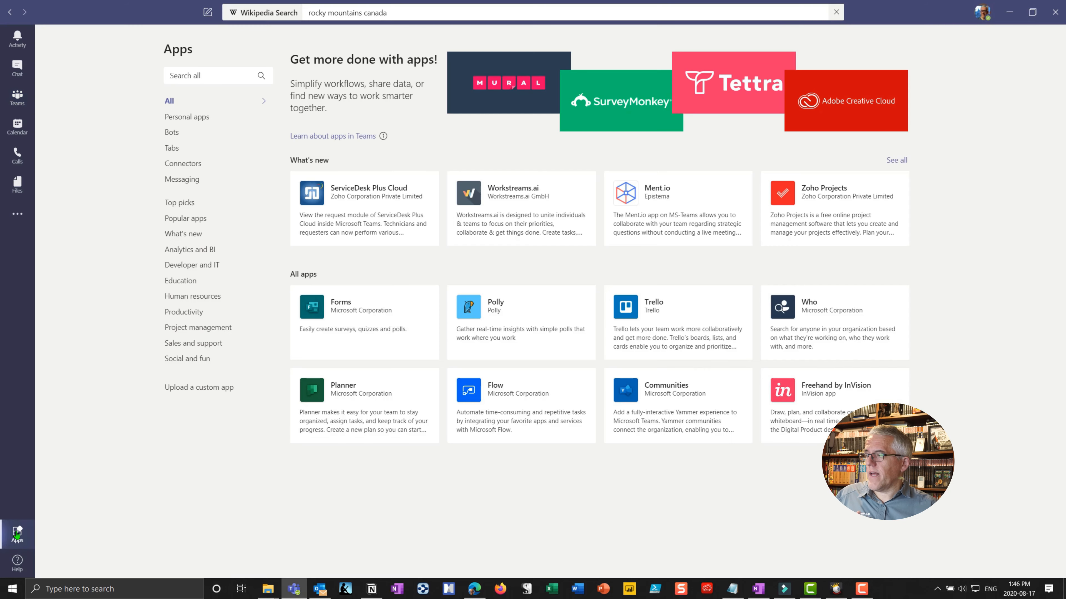
{"action": "scroll", "scroll_direction": "down", "scroll_amount": 3}
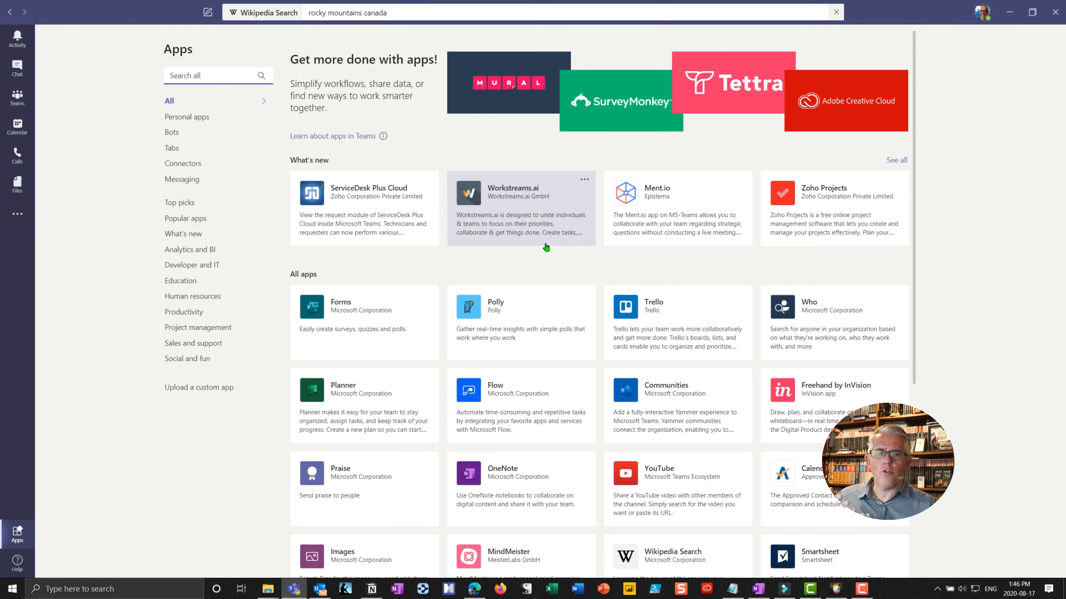
{"action": "mouse_move", "coordinate": [553, 251]}
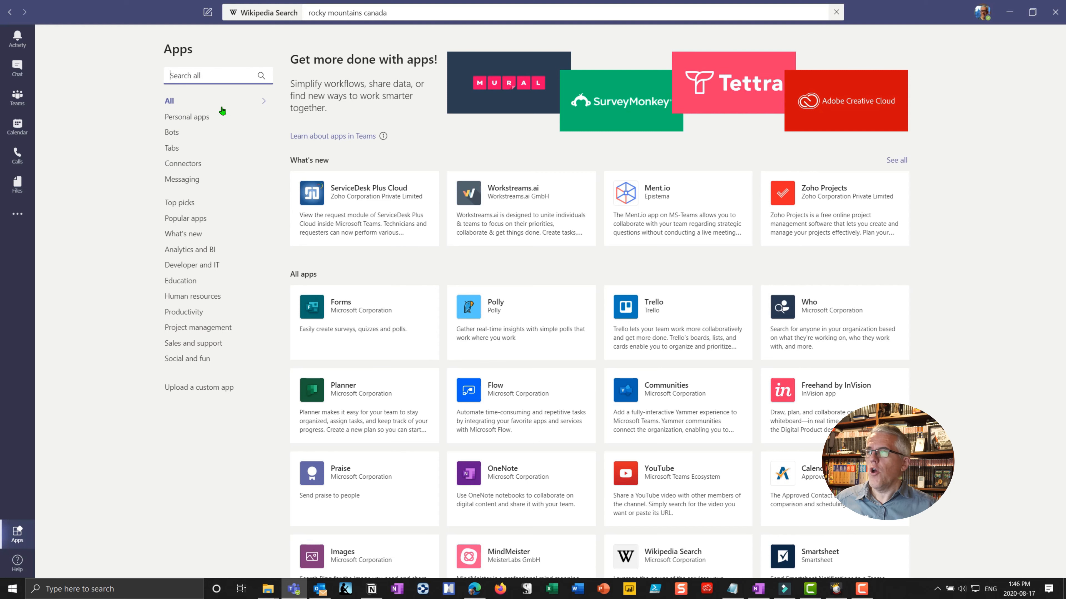
{"action": "mouse_move", "coordinate": [200, 352]}
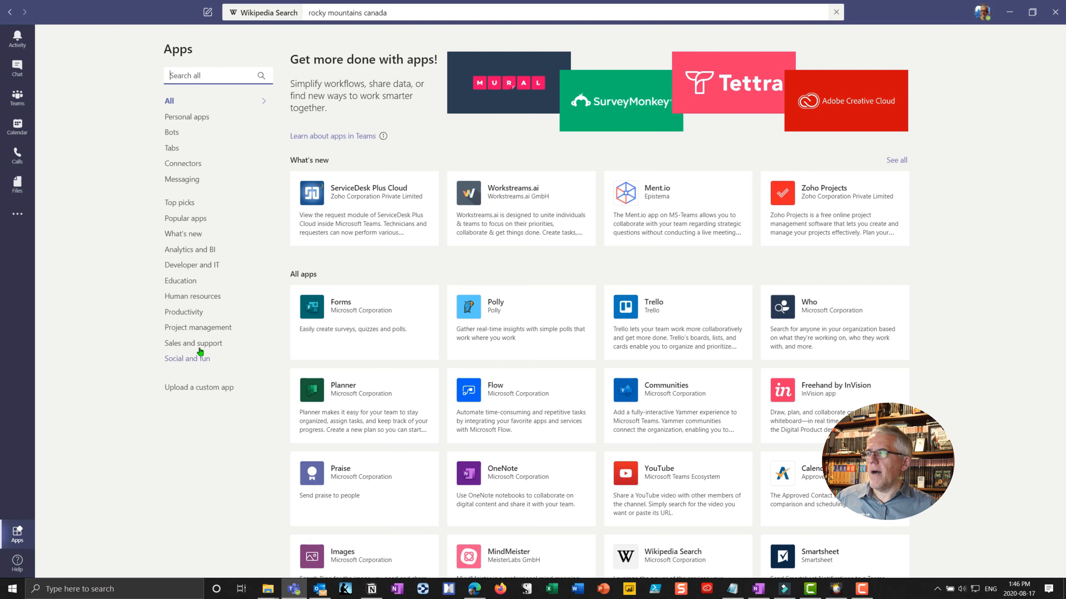
{"action": "mouse_move", "coordinate": [206, 221]}
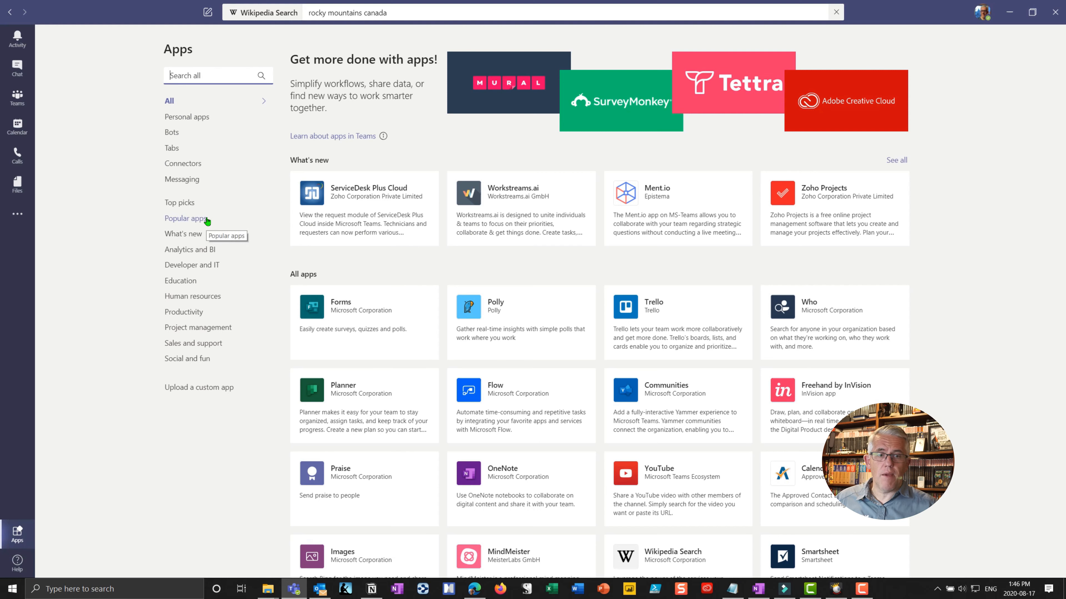
{"action": "mouse_move", "coordinate": [185, 249]}
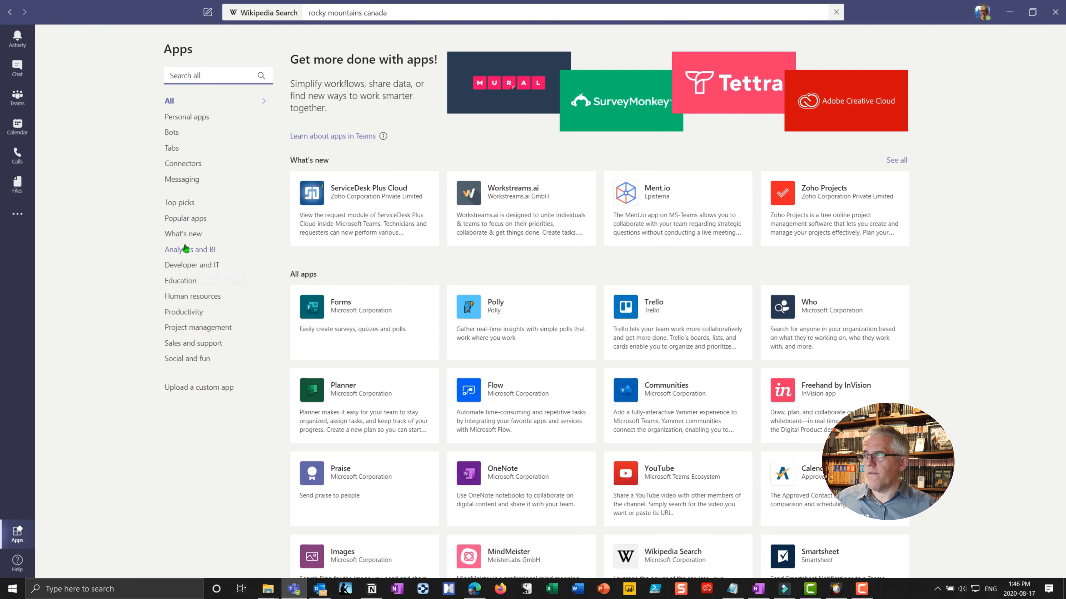
- Filter the app store to the Education category and scroll to the end of its list
{"action": "left_click", "coordinate": [181, 281]}
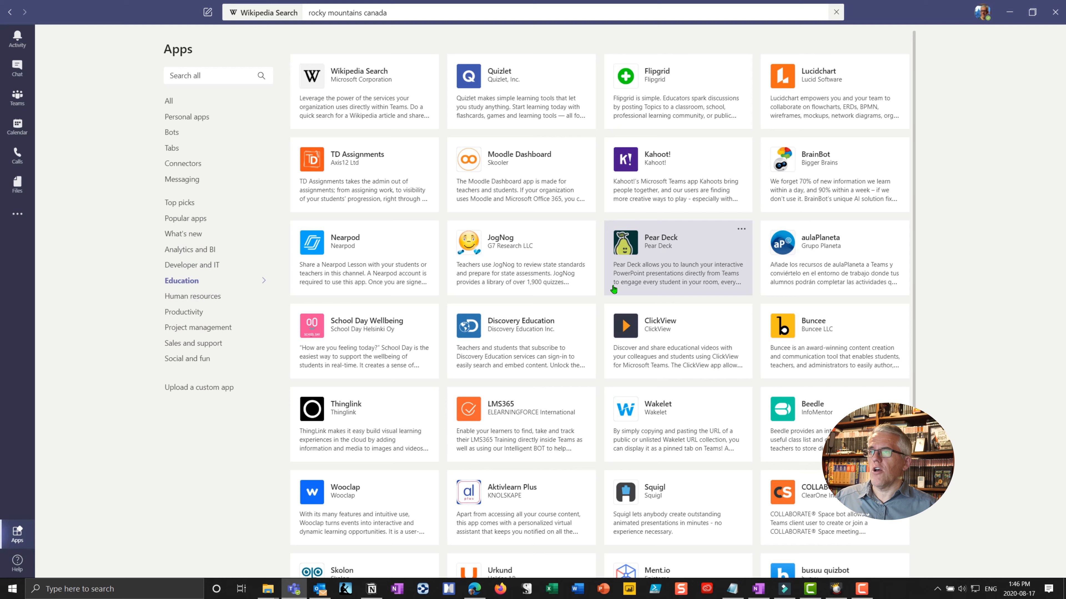
{"action": "scroll", "scroll_direction": "down", "scroll_amount": 3}
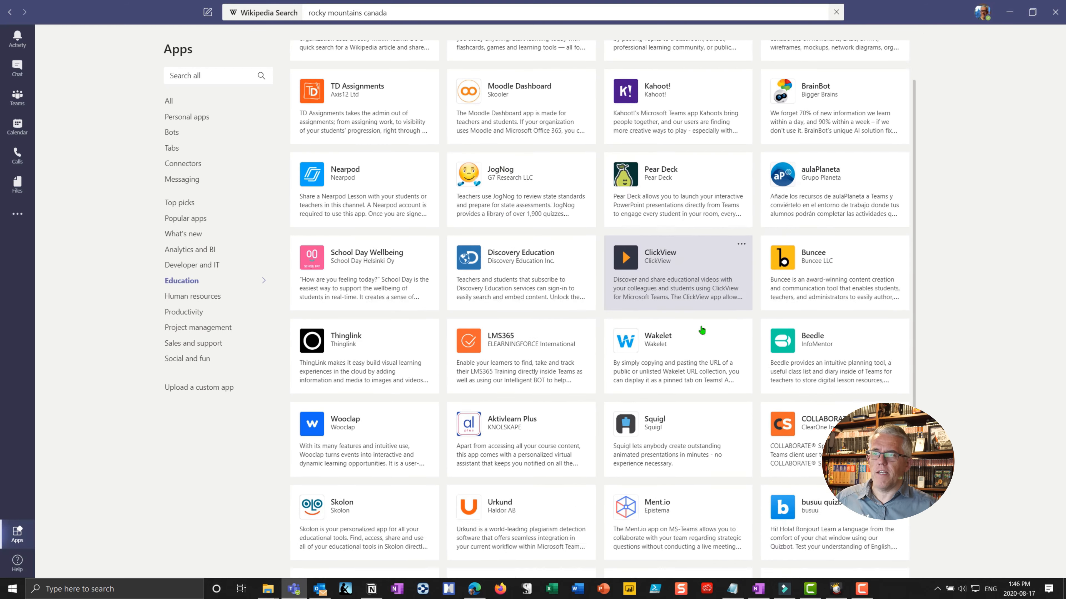
{"action": "scroll", "scroll_direction": "down", "scroll_amount": 3}
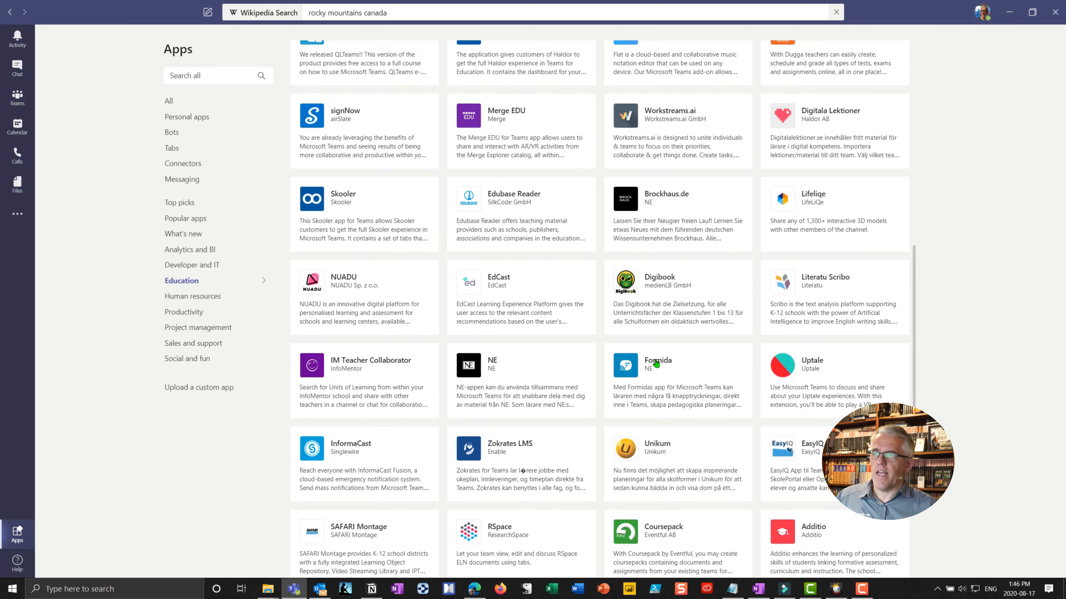
{"action": "scroll", "scroll_direction": "down", "scroll_amount": 3}
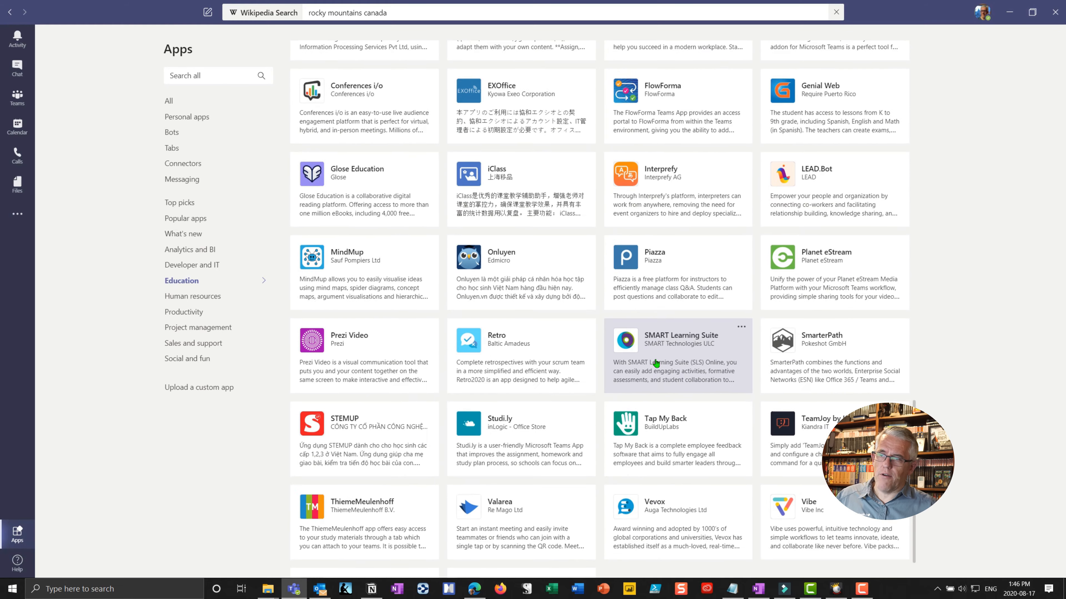
{"action": "scroll", "scroll_direction": "down", "scroll_amount": 3}
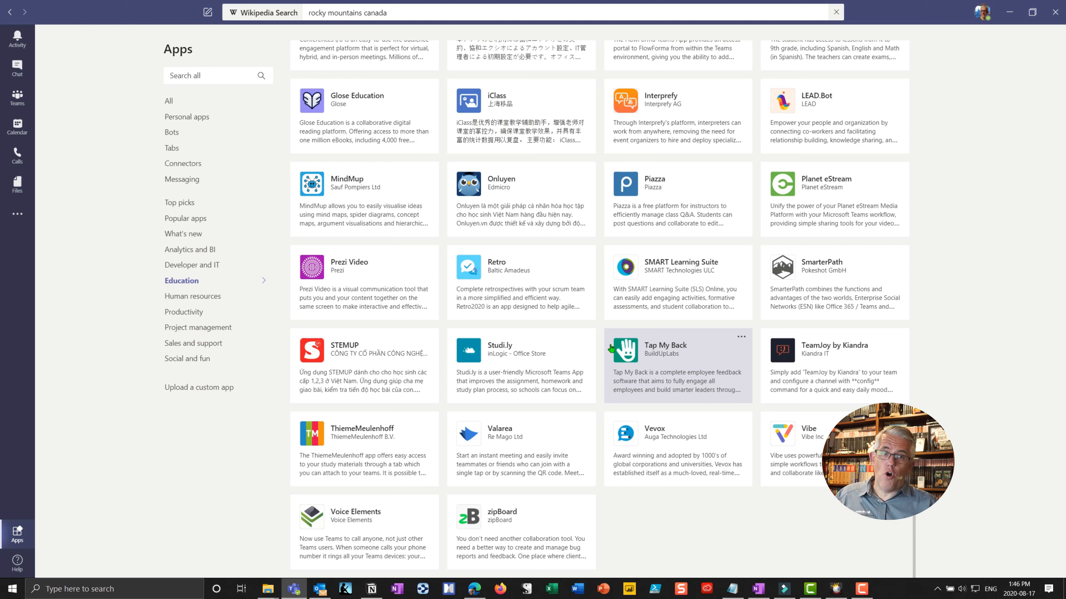
{"action": "mouse_move", "coordinate": [609, 295]}
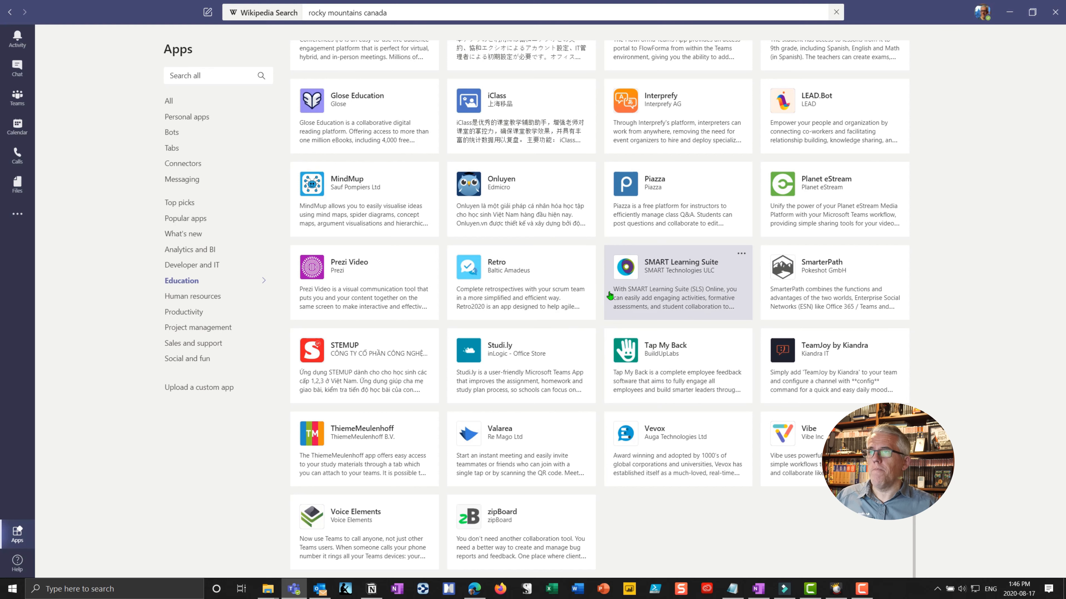
{"action": "mouse_move", "coordinate": [606, 276]}
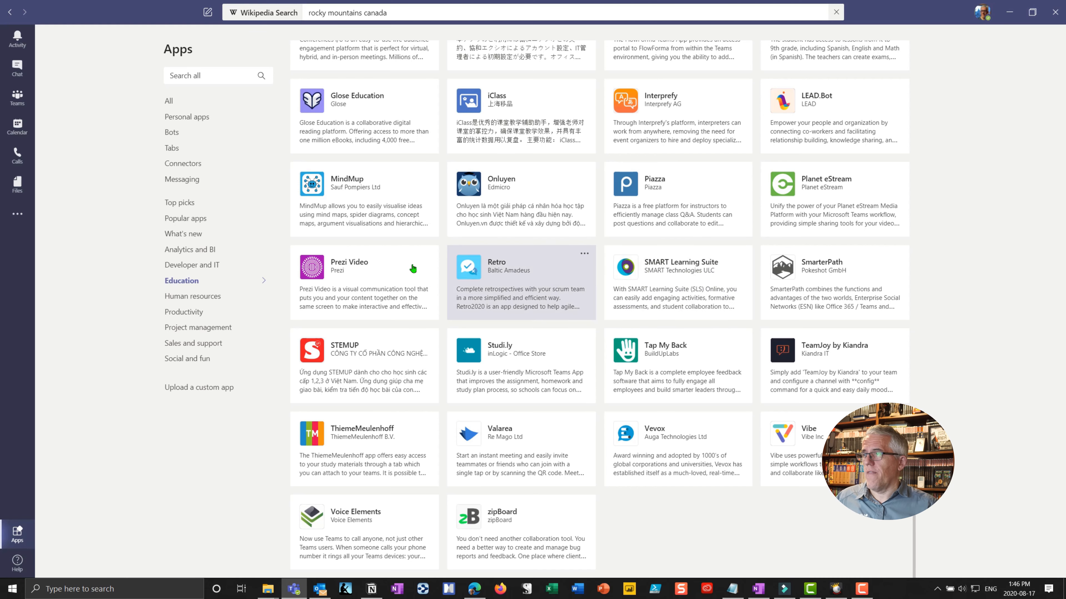
{"action": "mouse_move", "coordinate": [371, 283]}
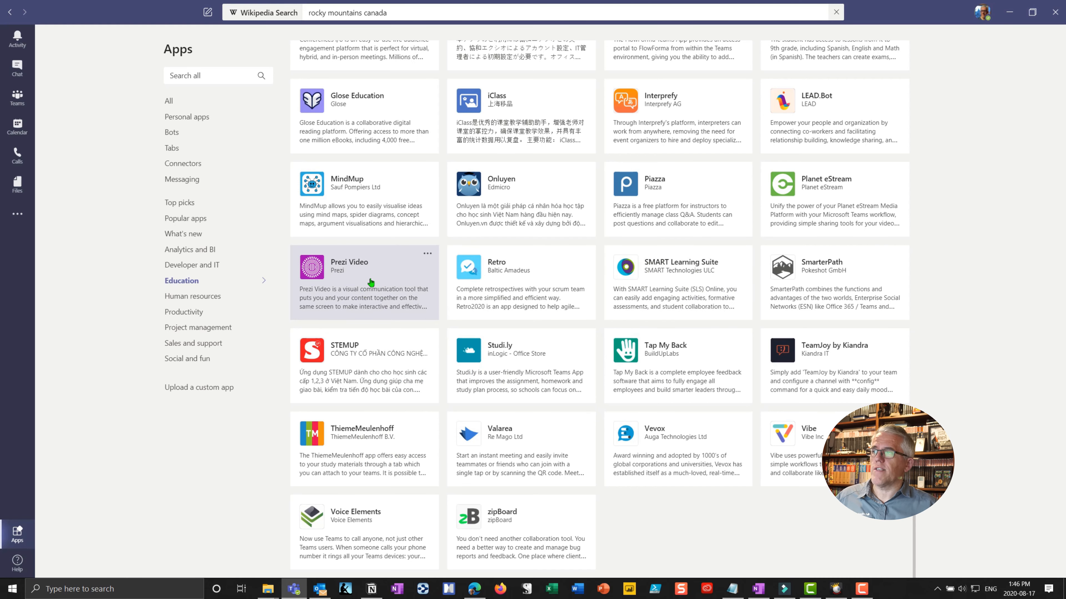
- Show the Prezi Video app's details and read down its description to the list of uses
{"action": "left_click", "coordinate": [370, 282]}
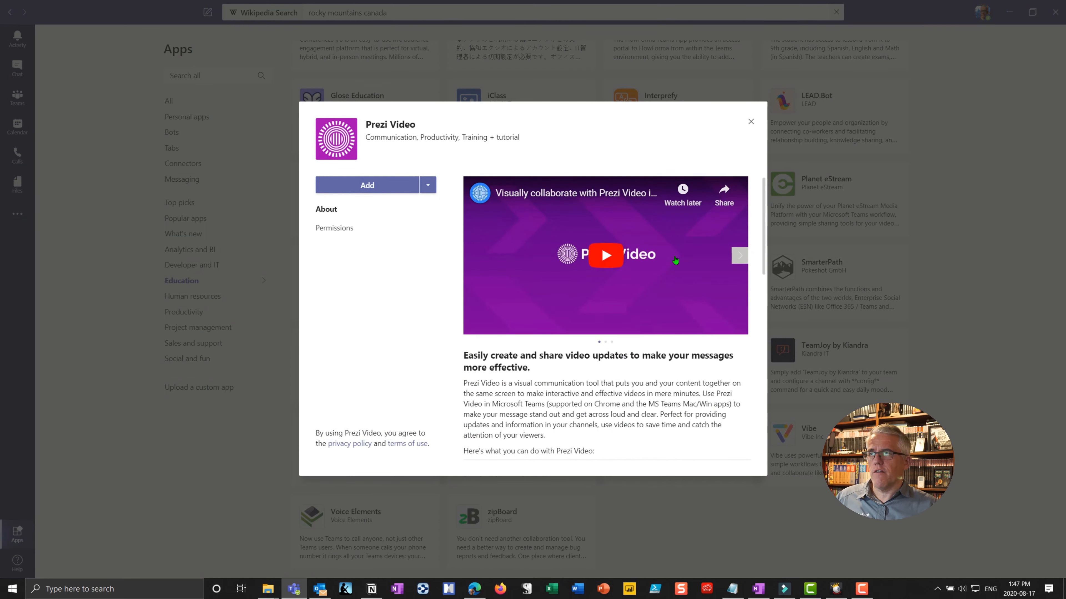
{"action": "mouse_move", "coordinate": [656, 301]}
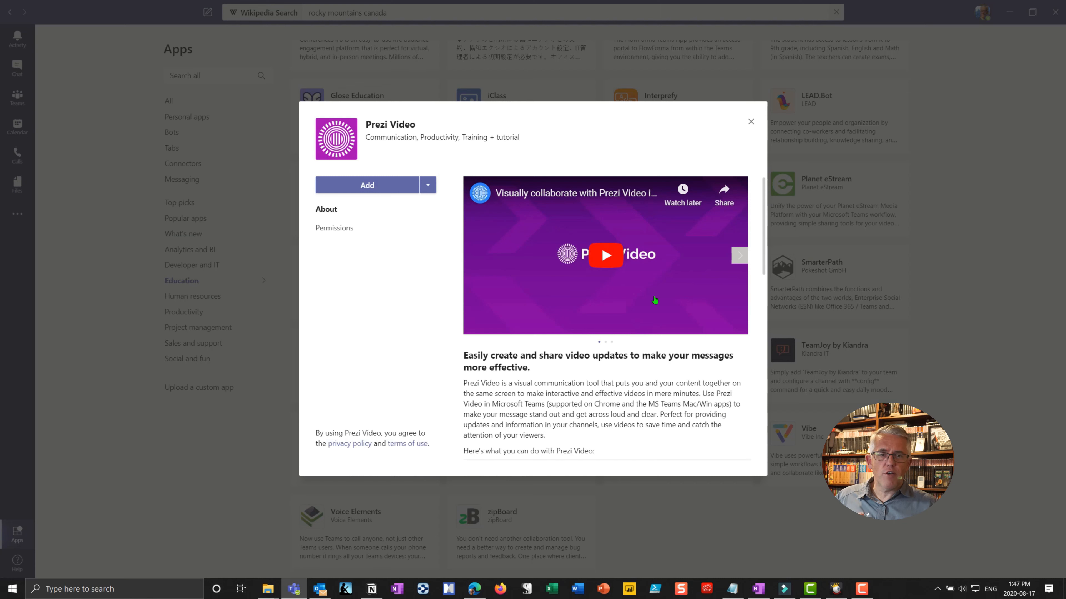
{"action": "mouse_move", "coordinate": [649, 297]}
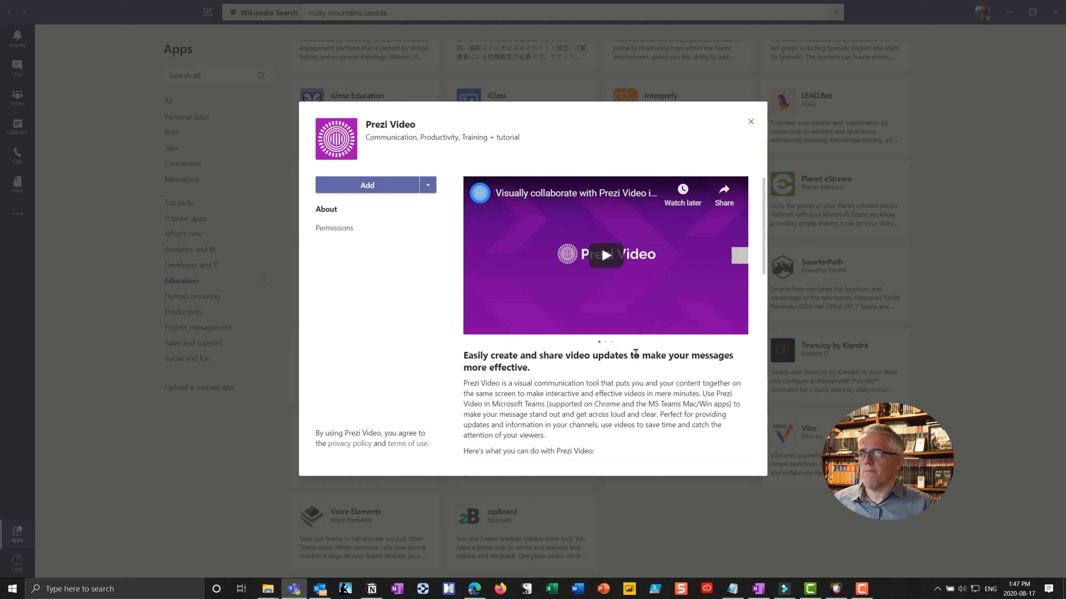
{"action": "scroll", "scroll_direction": "down", "scroll_amount": 3}
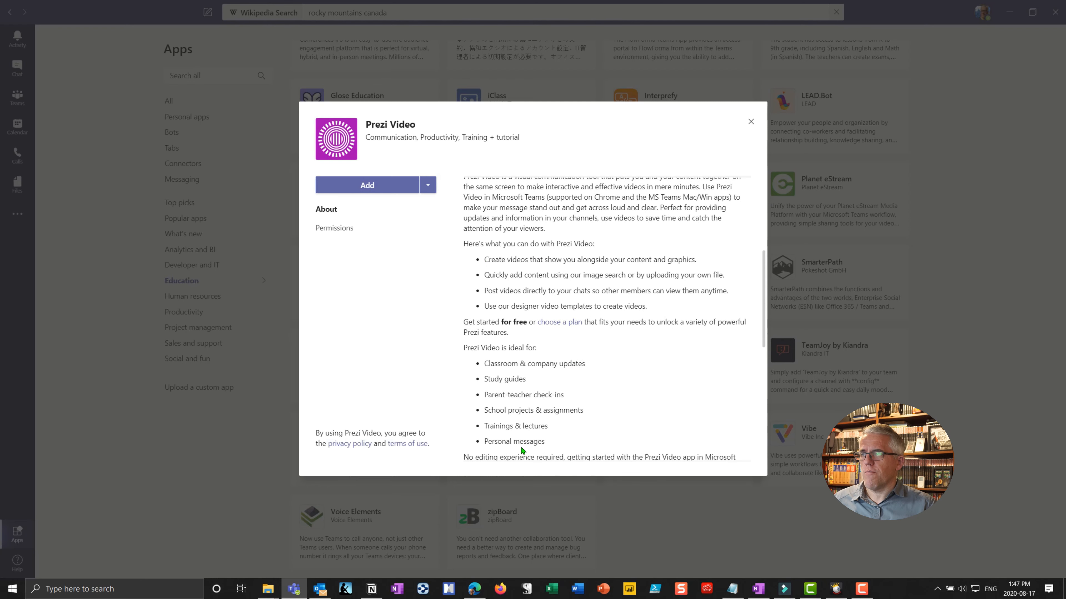
{"action": "mouse_move", "coordinate": [565, 331]}
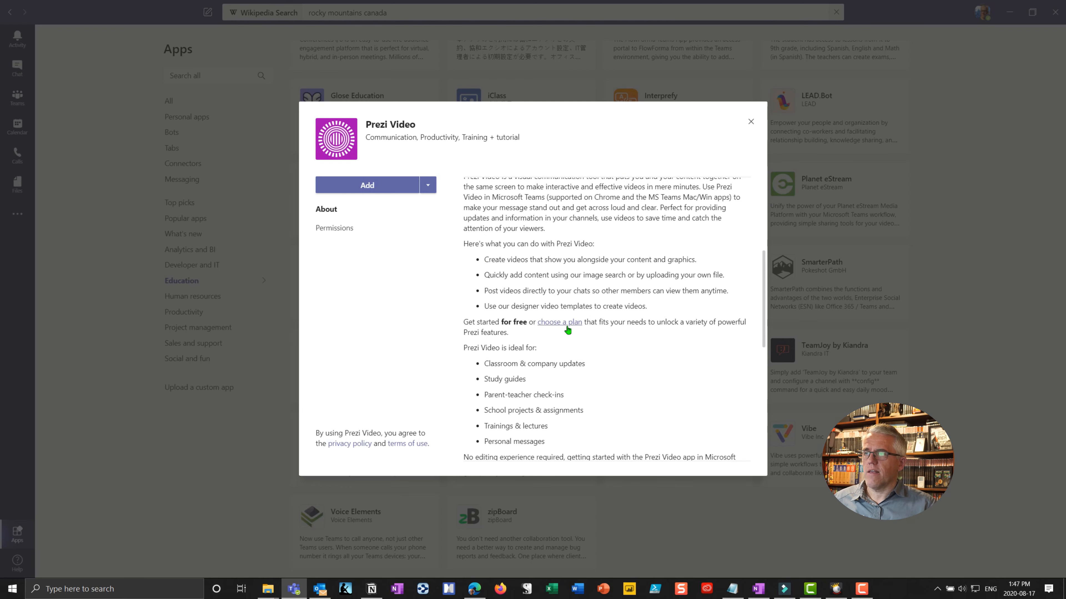
{"action": "mouse_move", "coordinate": [601, 375]}
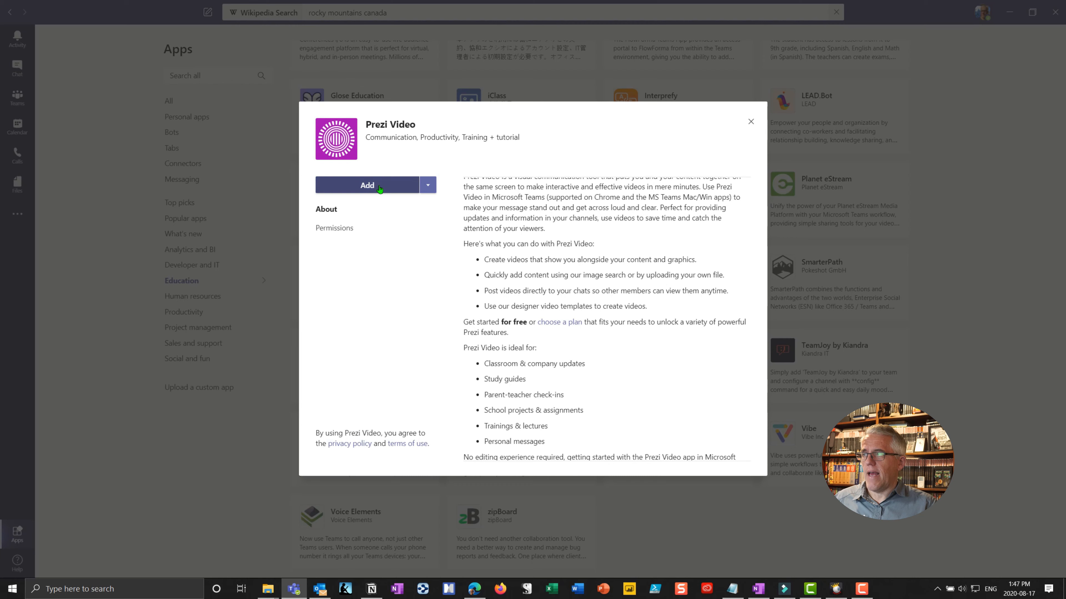
- Add Prezi Video to Teams so its bot's welcome chat appears
{"action": "left_click", "coordinate": [368, 186]}
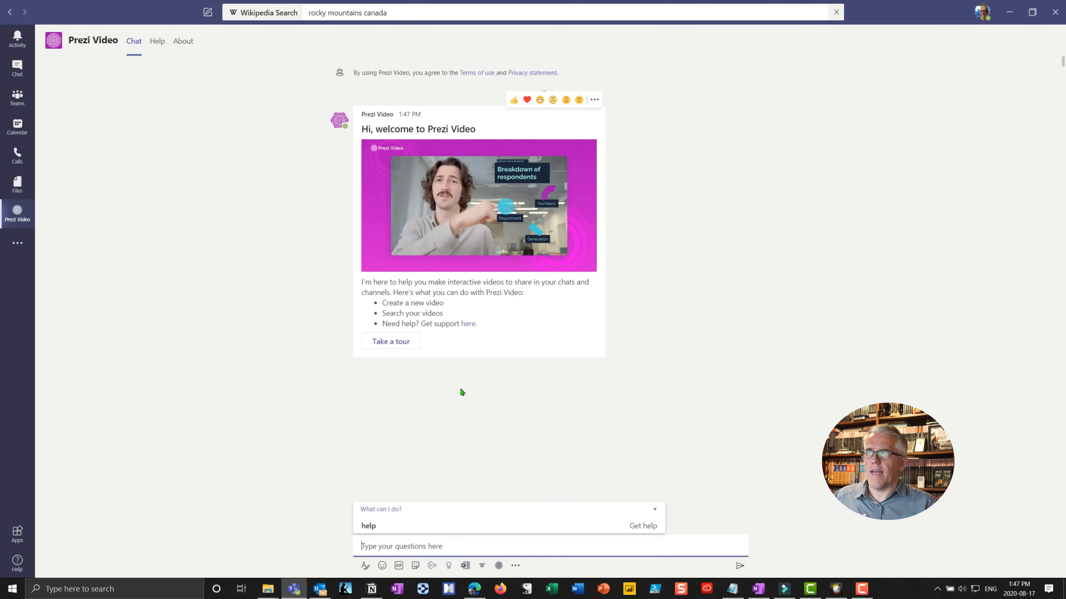
{"action": "mouse_move", "coordinate": [499, 397]}
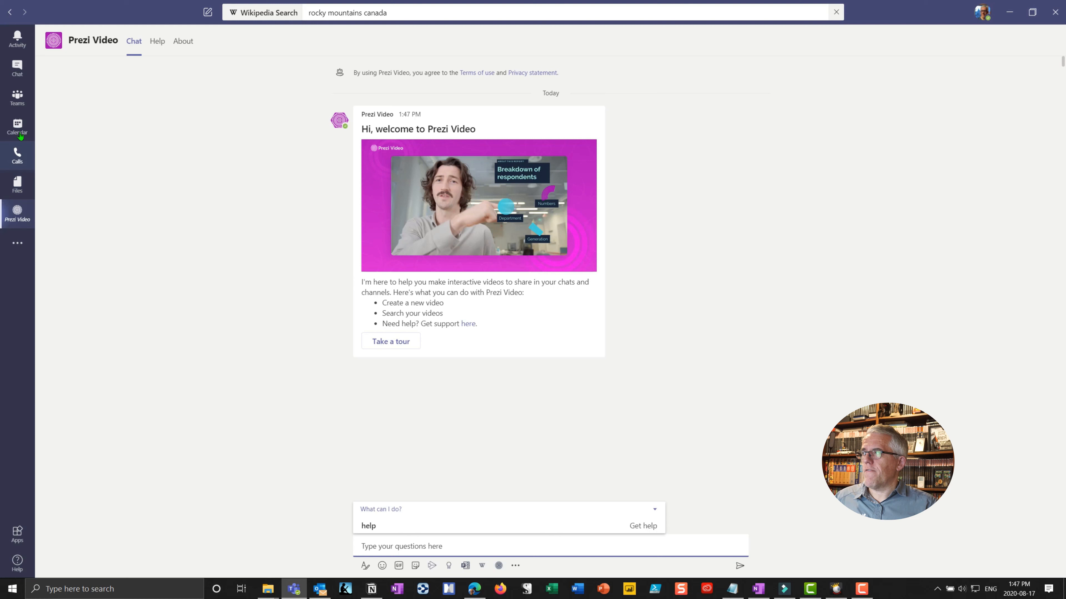
{"action": "mouse_move", "coordinate": [48, 239]}
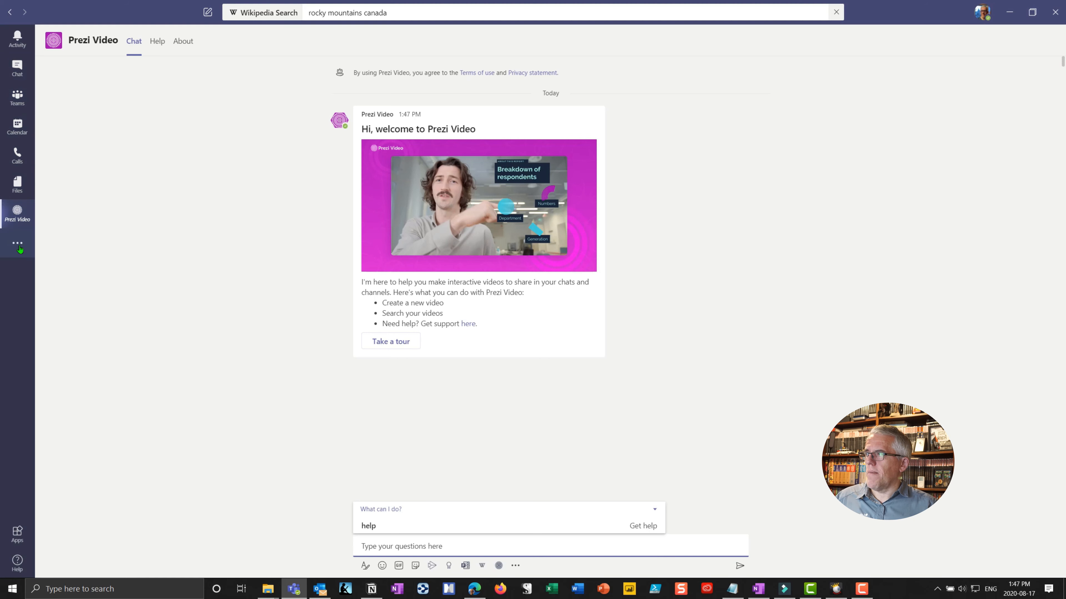
- Launch Communities (Yammer) from the added-apps list, then show that list again
{"action": "left_click", "coordinate": [18, 244]}
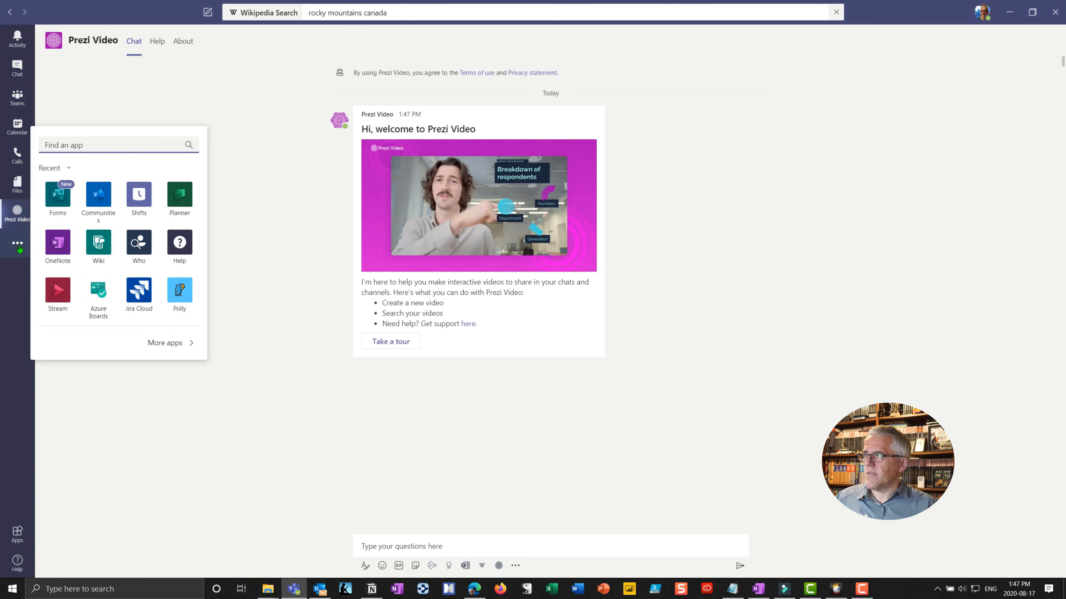
{"action": "mouse_move", "coordinate": [213, 280]}
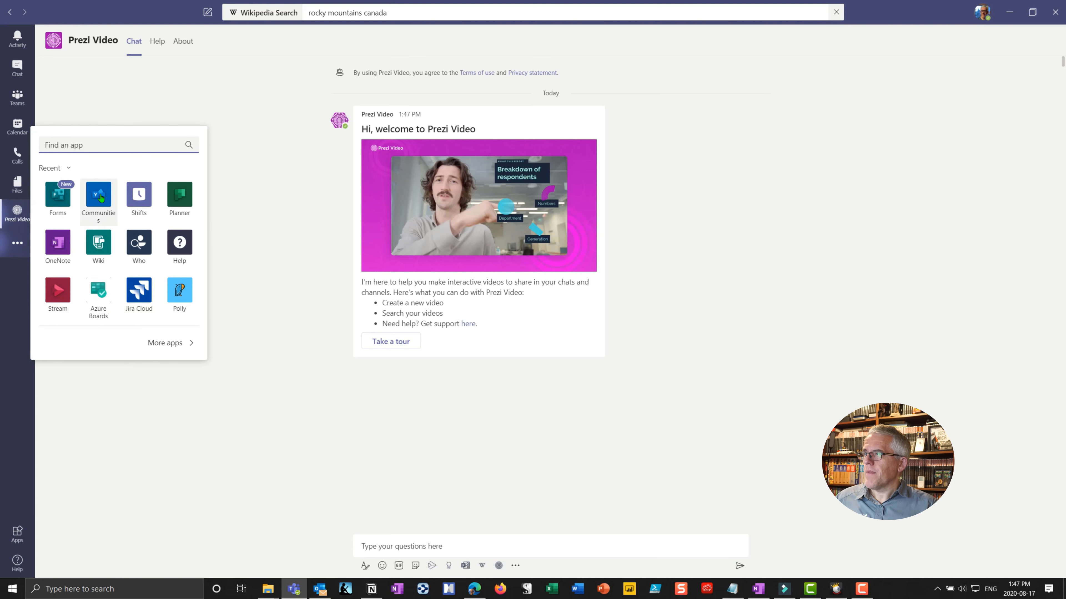
{"action": "left_click", "coordinate": [99, 195]}
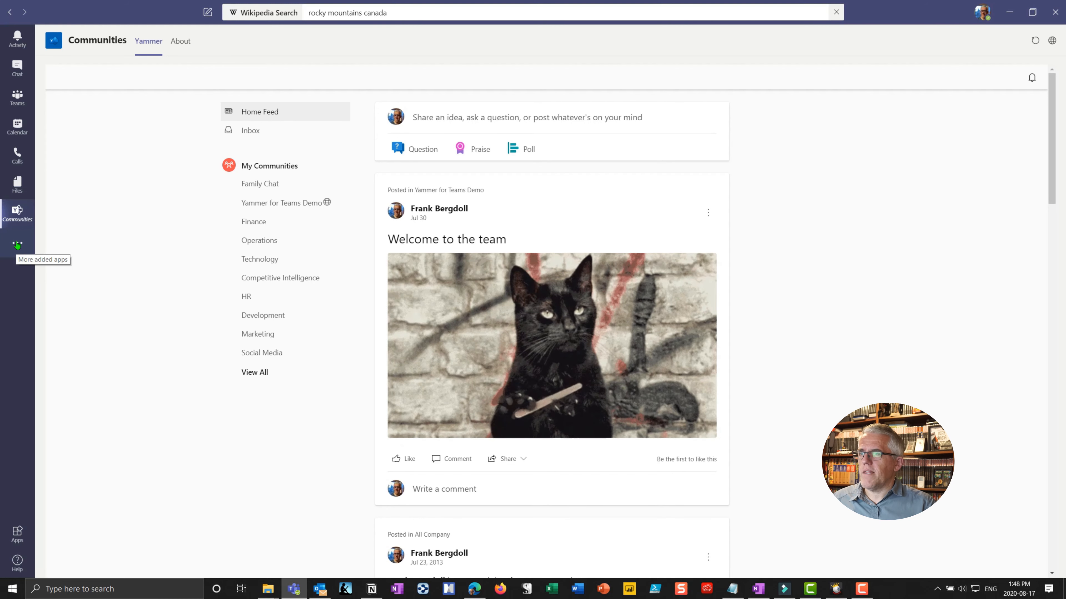
{"action": "left_click", "coordinate": [15, 243]}
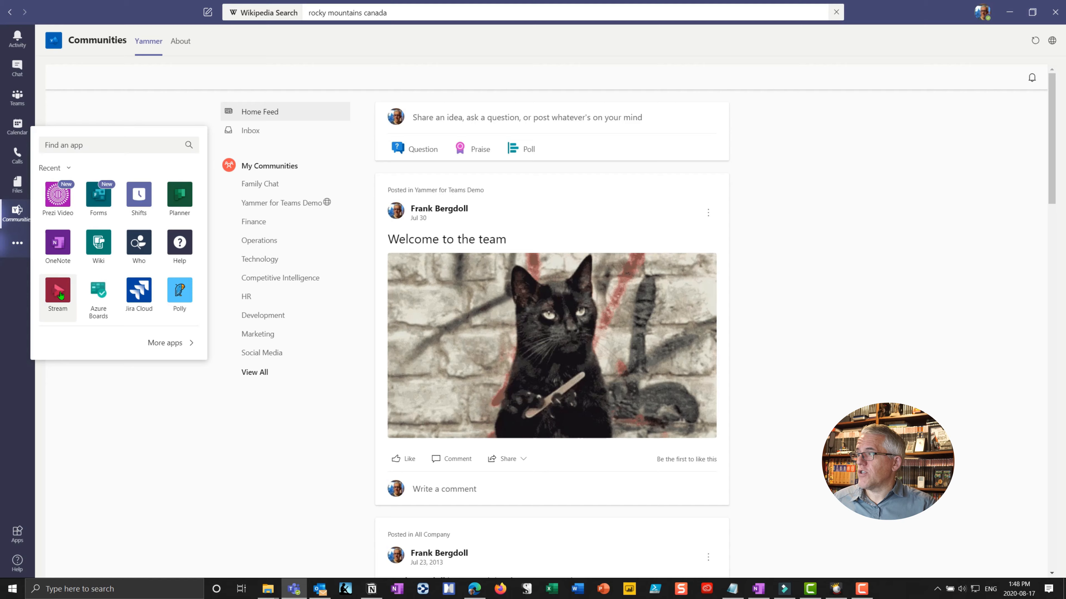
- Visit Stream, then return to Prezi Video's chat and bring up its 'What can I do?' suggestion
{"action": "left_click", "coordinate": [58, 290]}
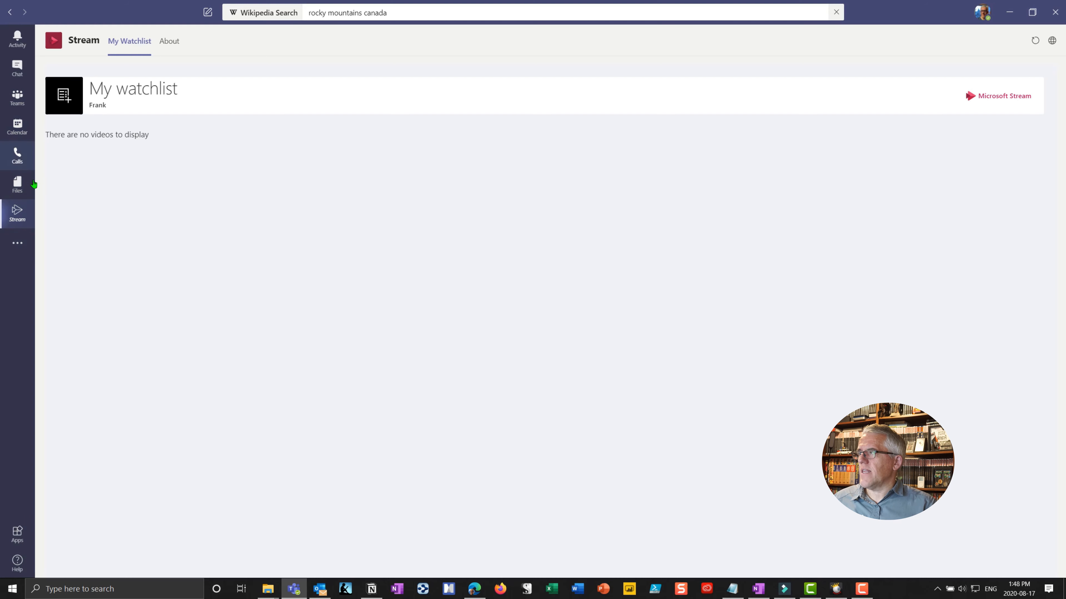
{"action": "left_click", "coordinate": [18, 243]}
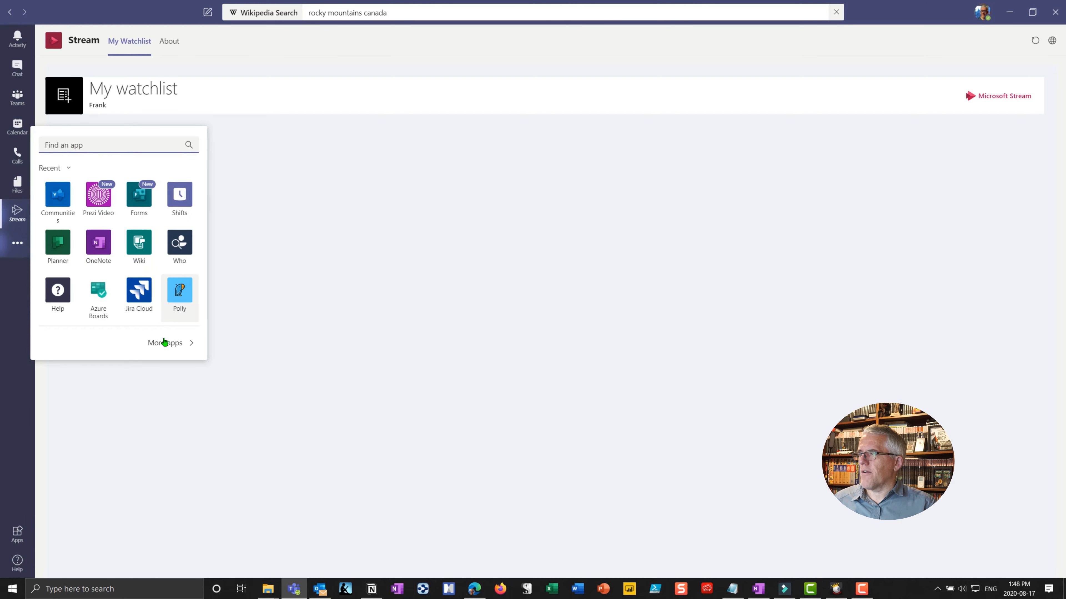
{"action": "left_click", "coordinate": [98, 194]}
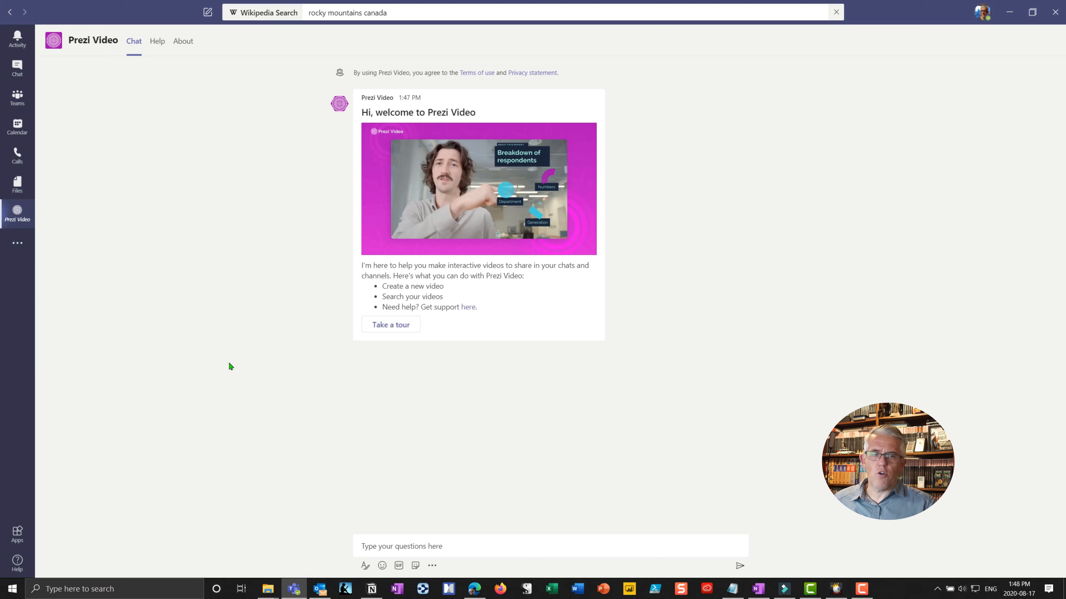
{"action": "left_click", "coordinate": [549, 545]}
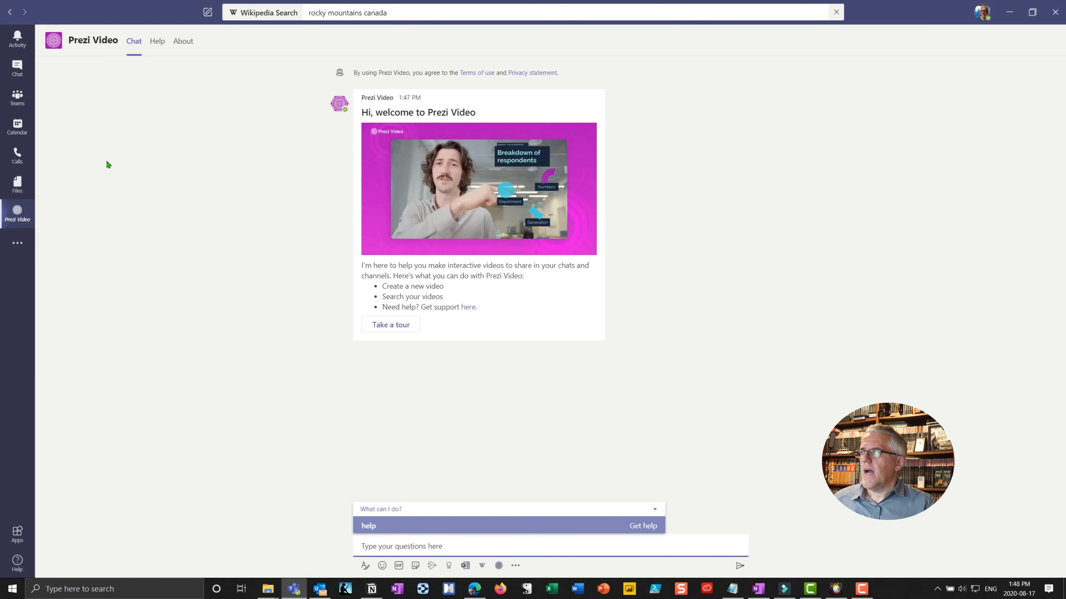
- Return to Justice League Headquarters > General and bring up Prezi Video's picker from the compose box
{"action": "left_click", "coordinate": [17, 97]}
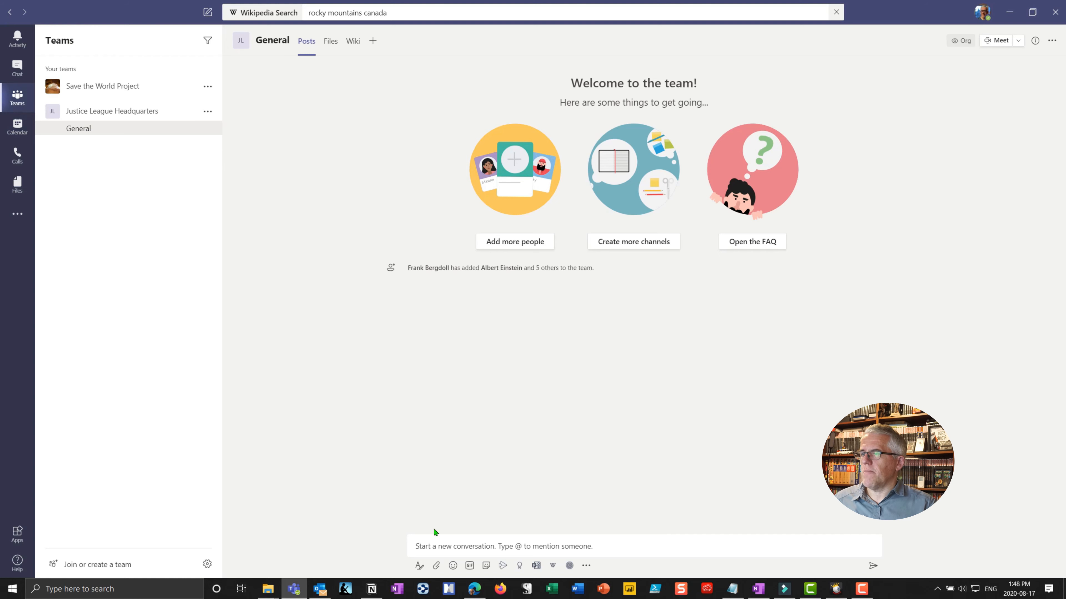
{"action": "mouse_move", "coordinate": [484, 449]}
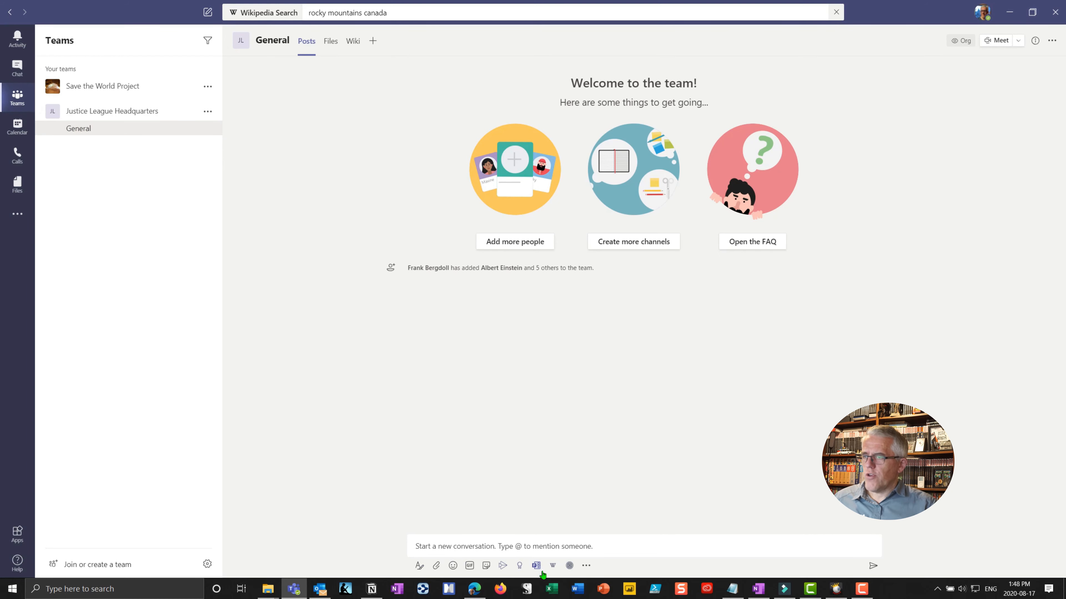
{"action": "mouse_move", "coordinate": [569, 567]}
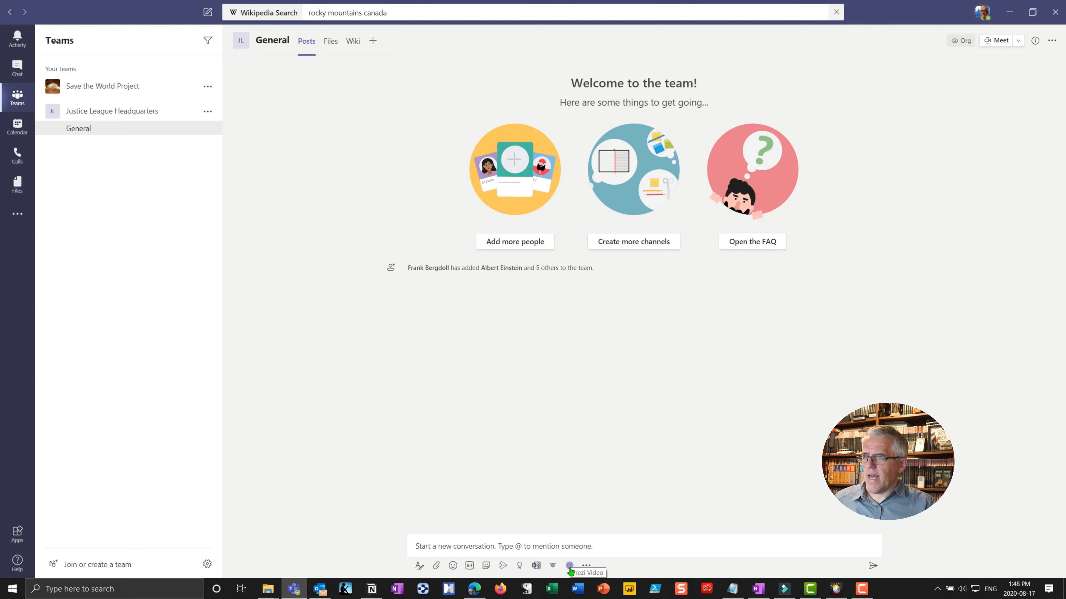
{"action": "left_click", "coordinate": [570, 566]}
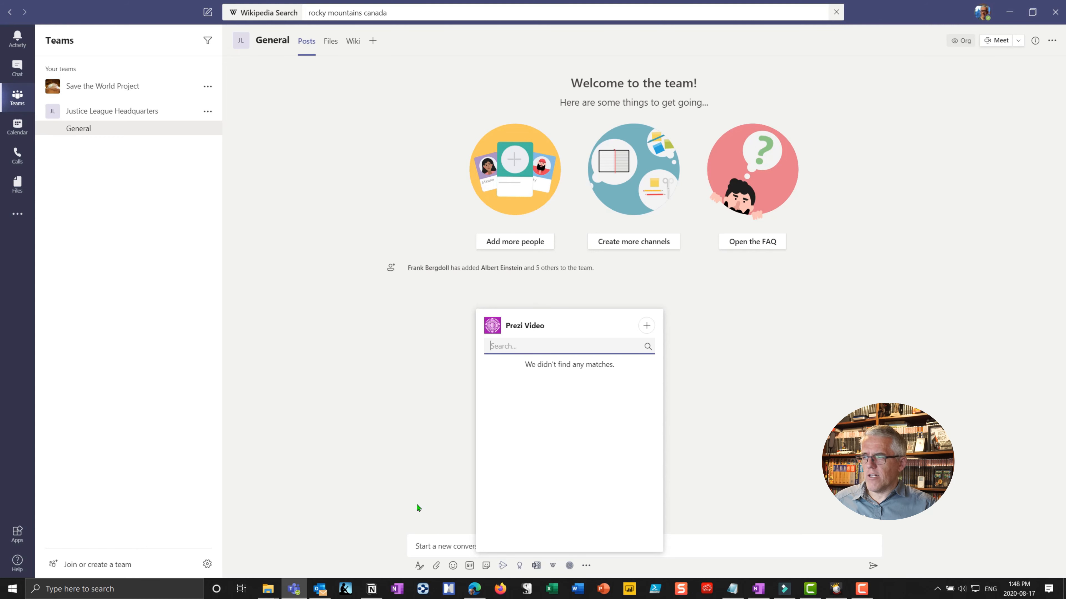
{"action": "mouse_move", "coordinate": [586, 565]}
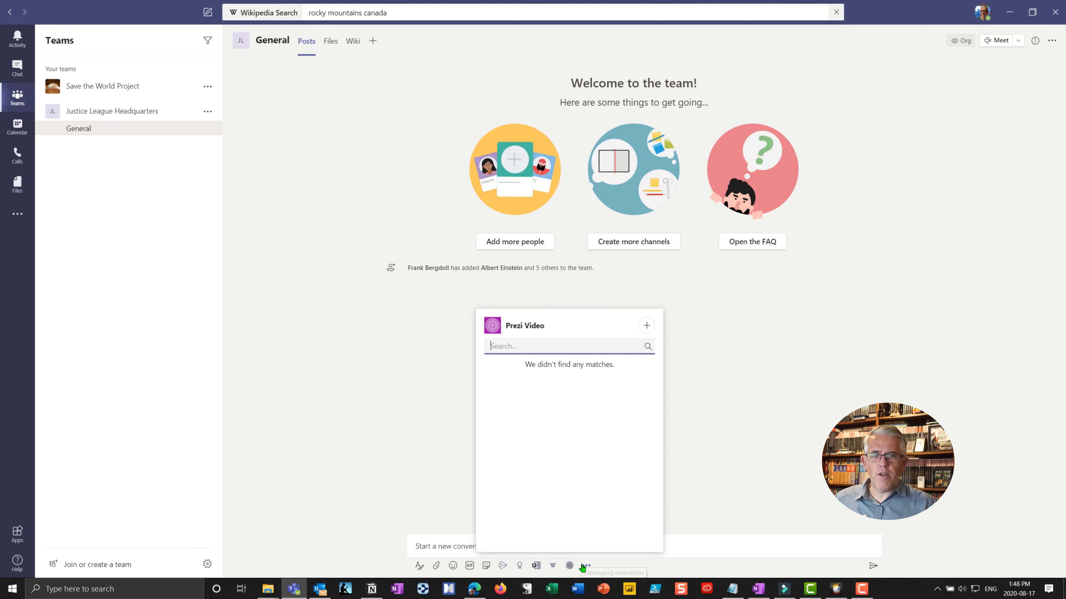
- Choose Power BI from the compose box's messaging extensions, reaching its sign-in prompt
{"action": "left_click", "coordinate": [586, 566]}
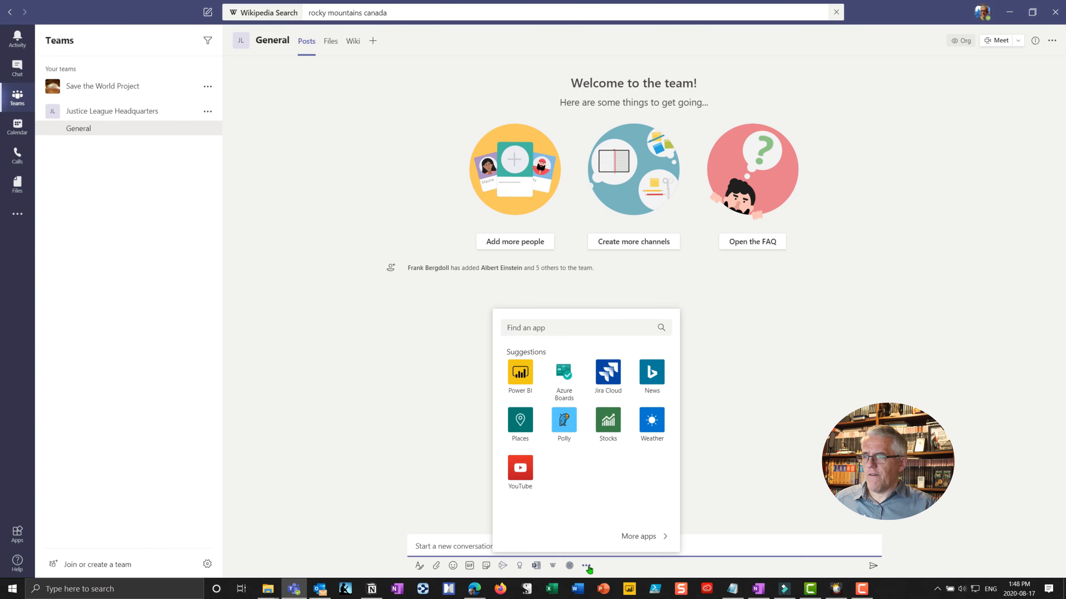
{"action": "mouse_move", "coordinate": [524, 380]}
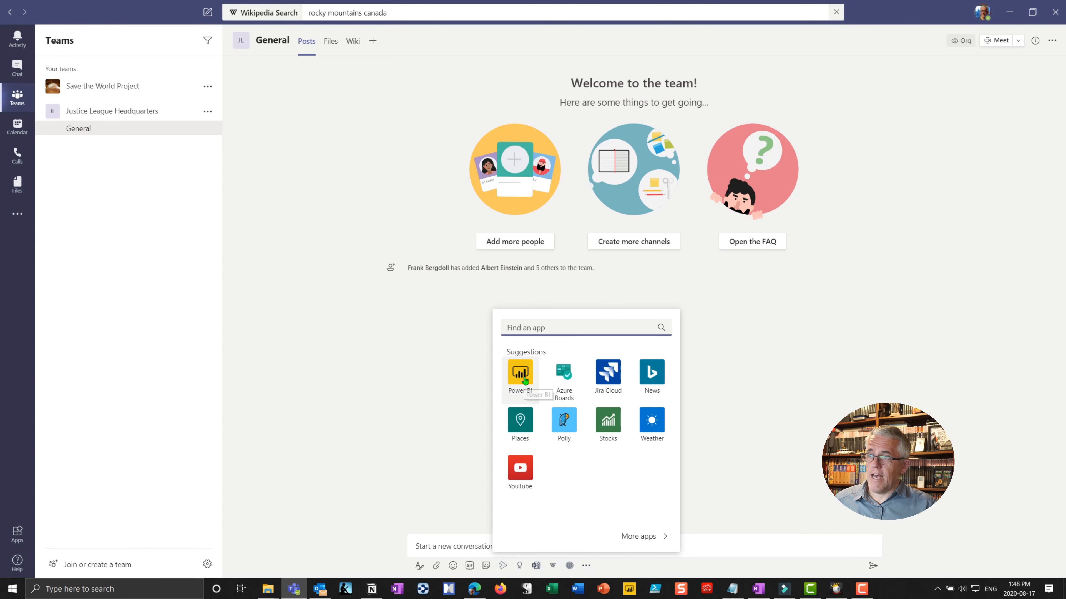
{"action": "left_click", "coordinate": [520, 372]}
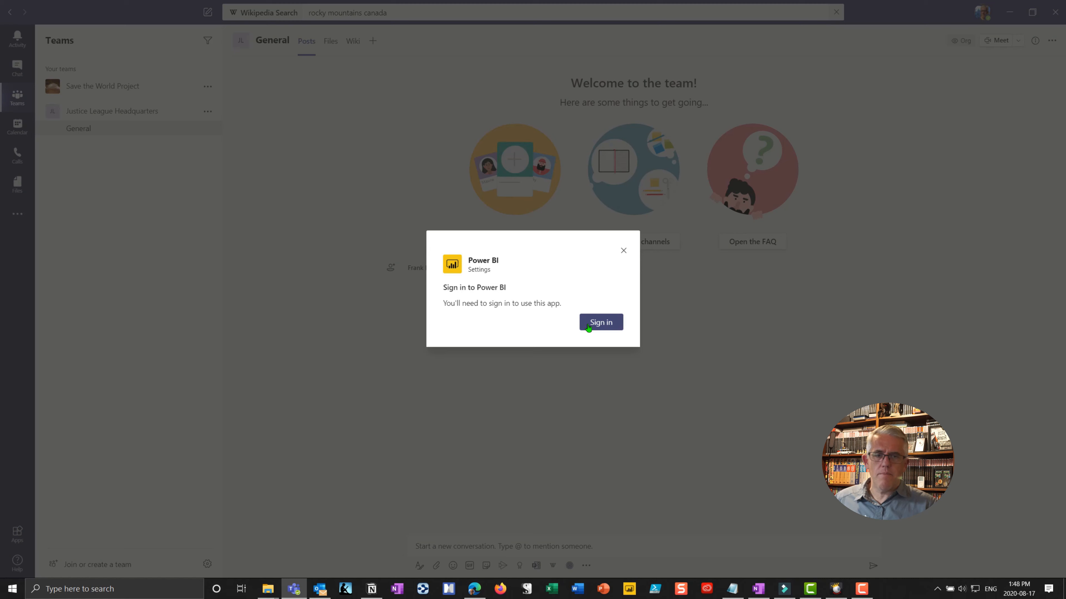
- Dismiss the Power BI sign-in prompt to get back to the General channel's Posts
{"action": "left_click", "coordinate": [623, 250]}
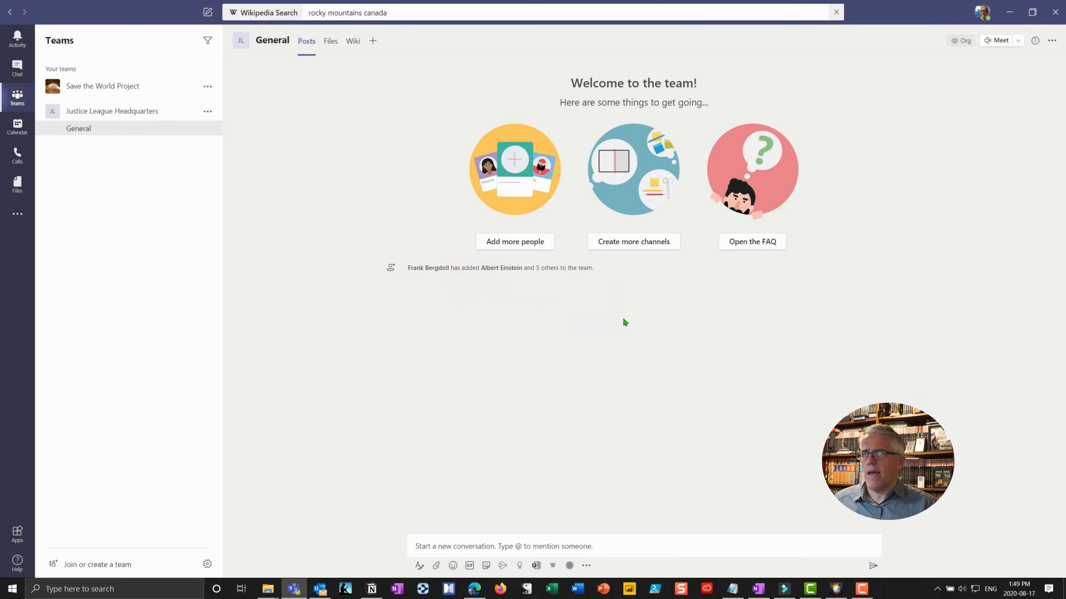
{"action": "mouse_move", "coordinate": [617, 412]}
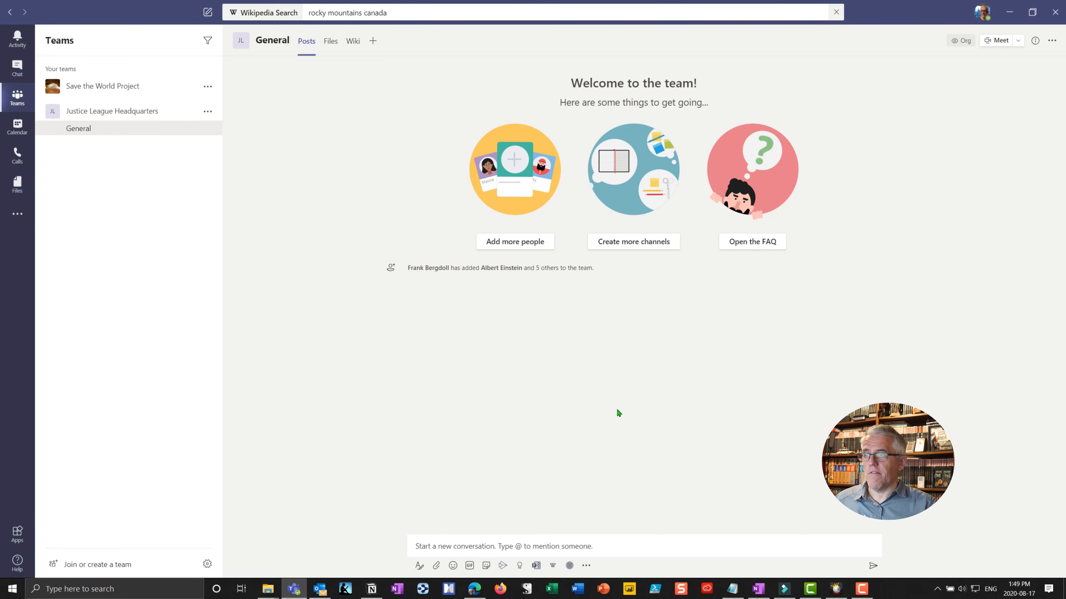
{"action": "mouse_move", "coordinate": [626, 493]}
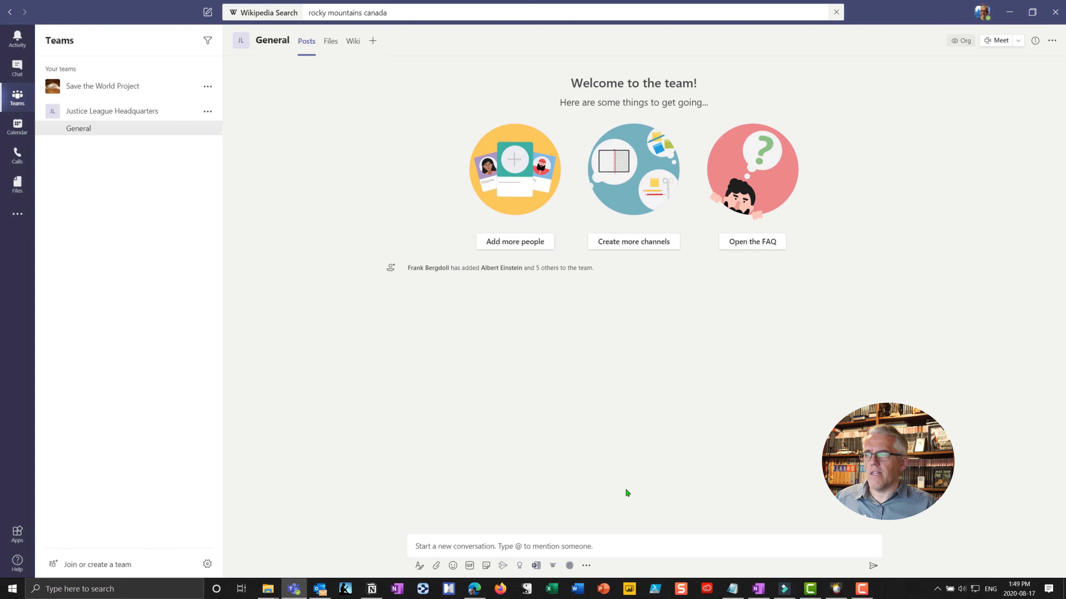
{"action": "mouse_move", "coordinate": [29, 544]}
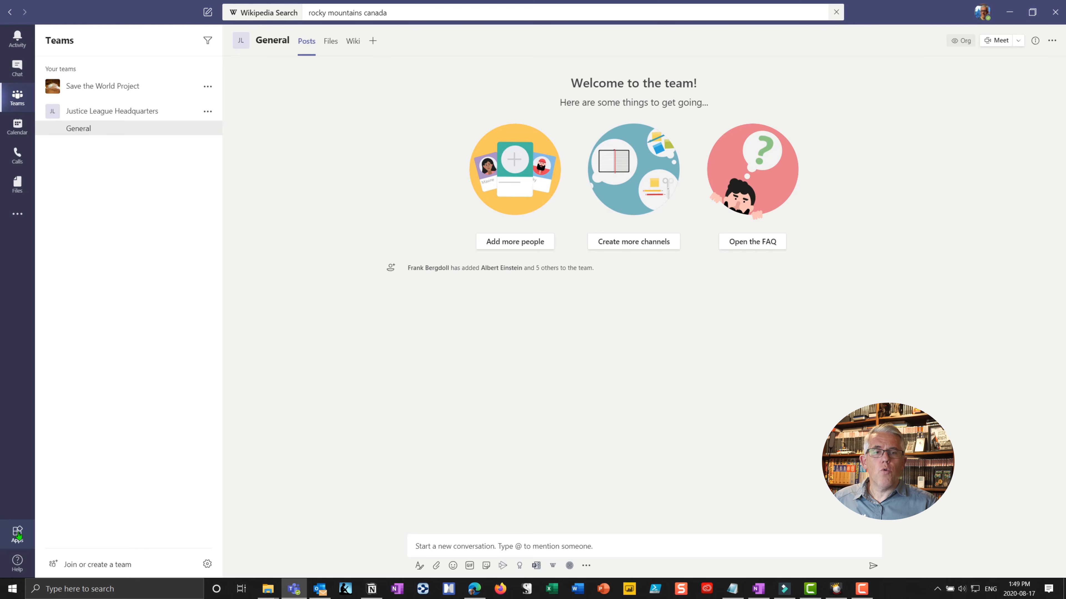
{"action": "mouse_move", "coordinate": [61, 535]}
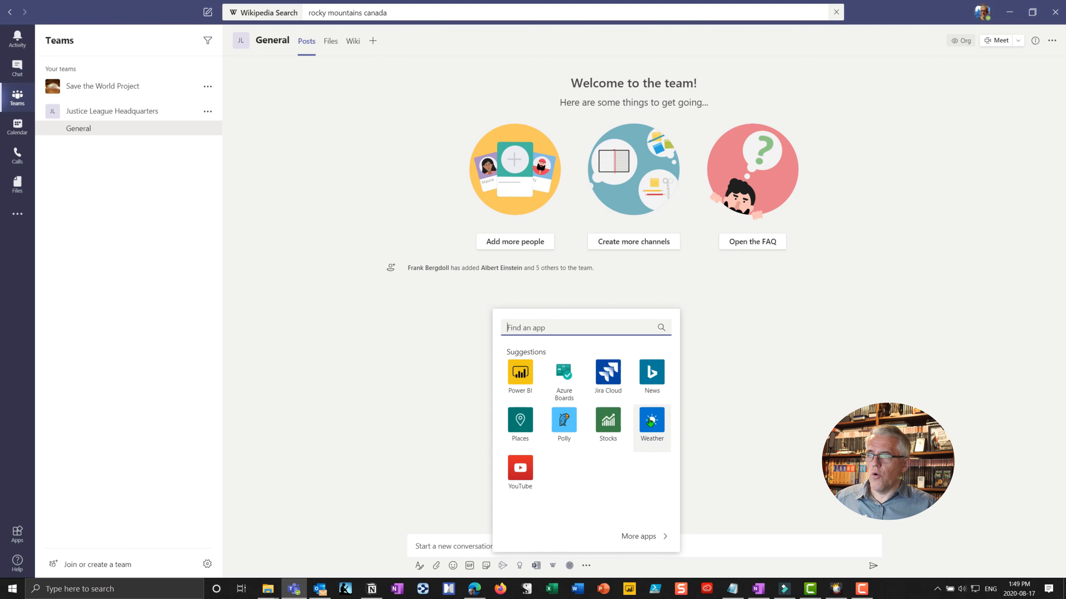
{"action": "mouse_move", "coordinate": [650, 423]}
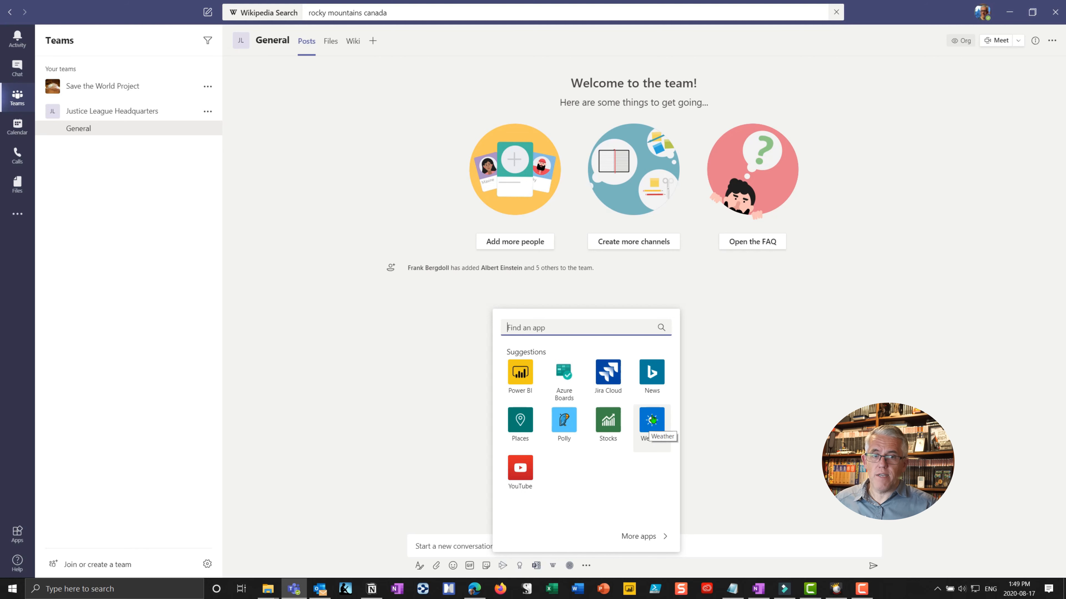
{"action": "mouse_move", "coordinate": [523, 476]}
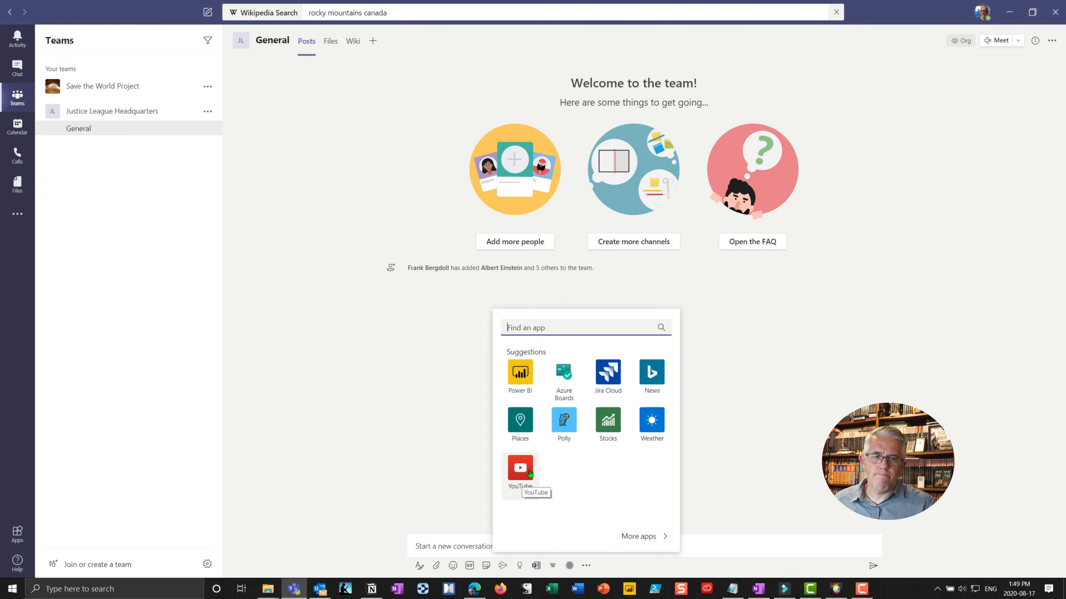
{"action": "mouse_move", "coordinate": [540, 445]}
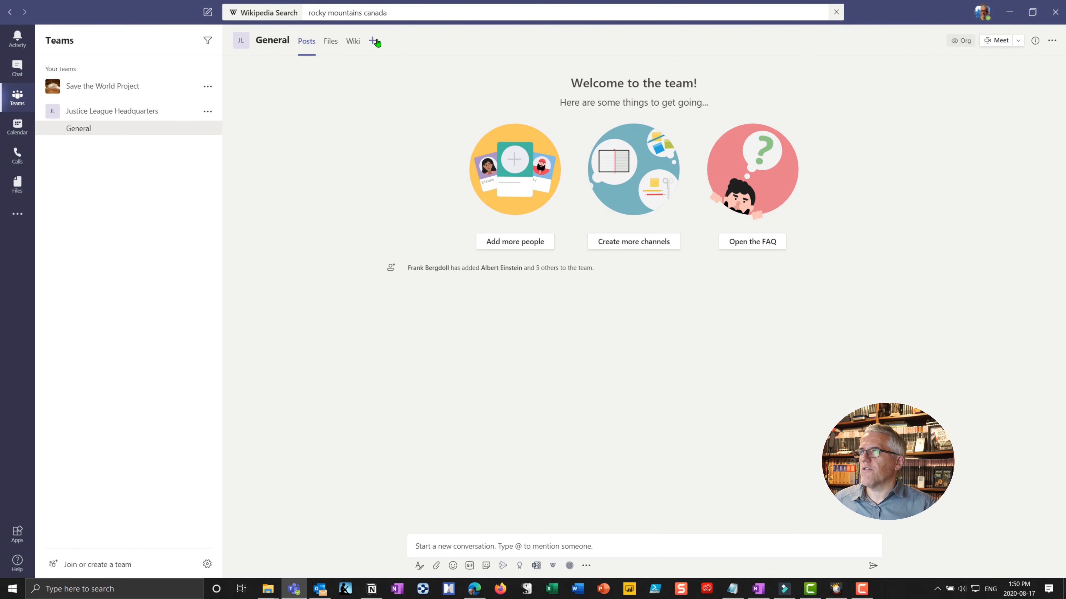
- Add a new channel tab and choose Document Library as its type
{"action": "left_click", "coordinate": [371, 41]}
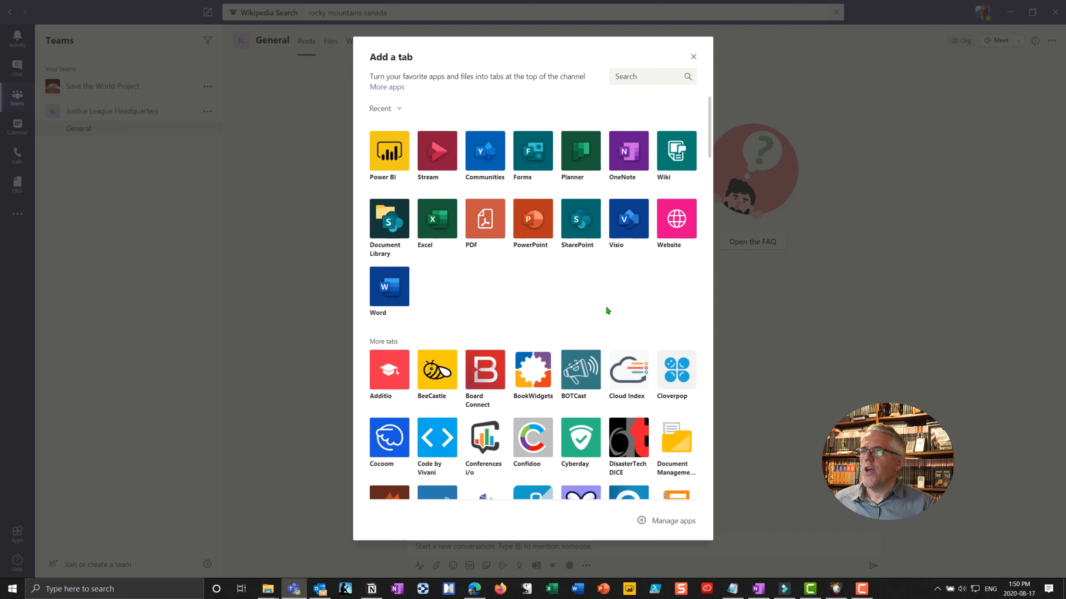
{"action": "mouse_move", "coordinate": [551, 261]}
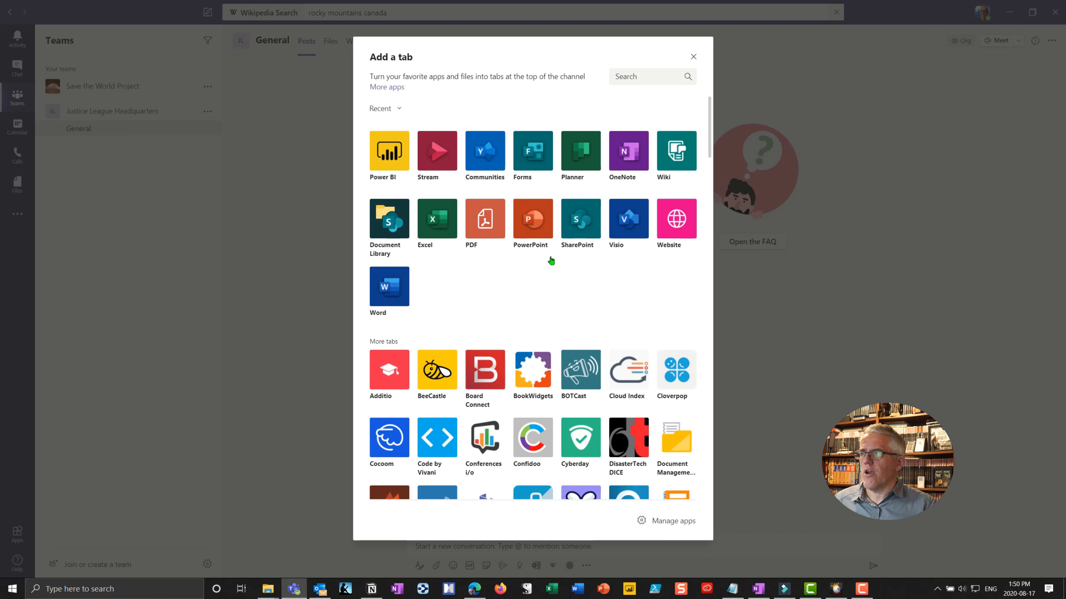
{"action": "mouse_move", "coordinate": [418, 156]}
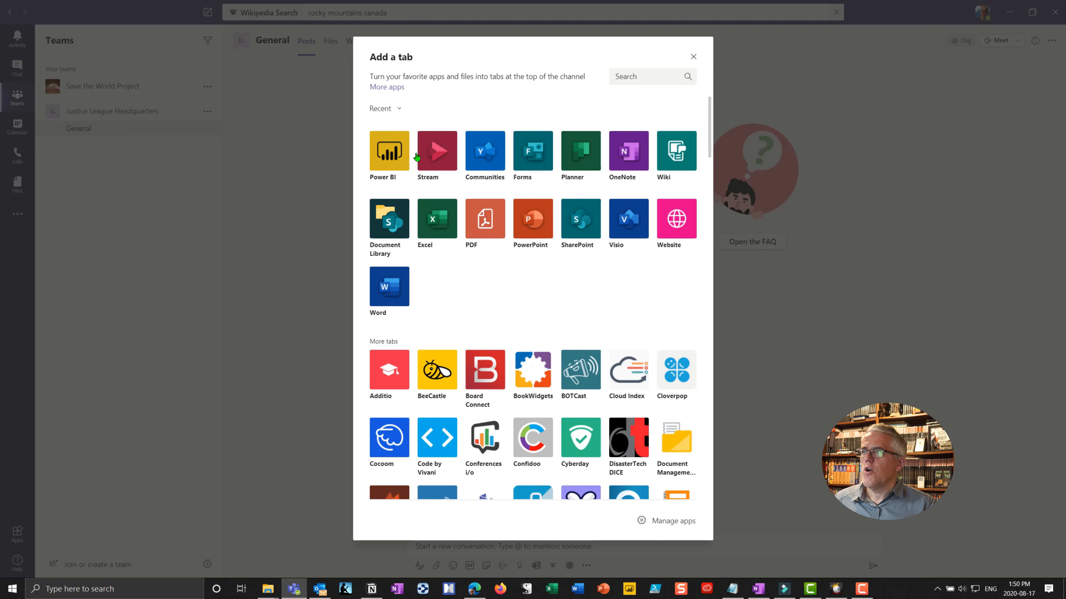
{"action": "mouse_move", "coordinate": [561, 303]}
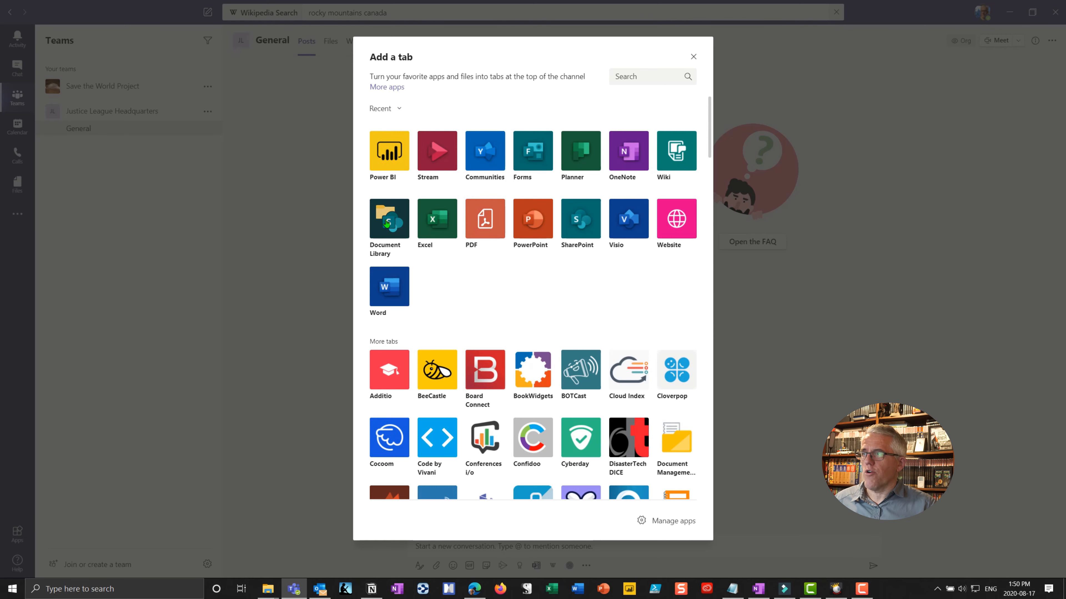
{"action": "left_click", "coordinate": [389, 219]}
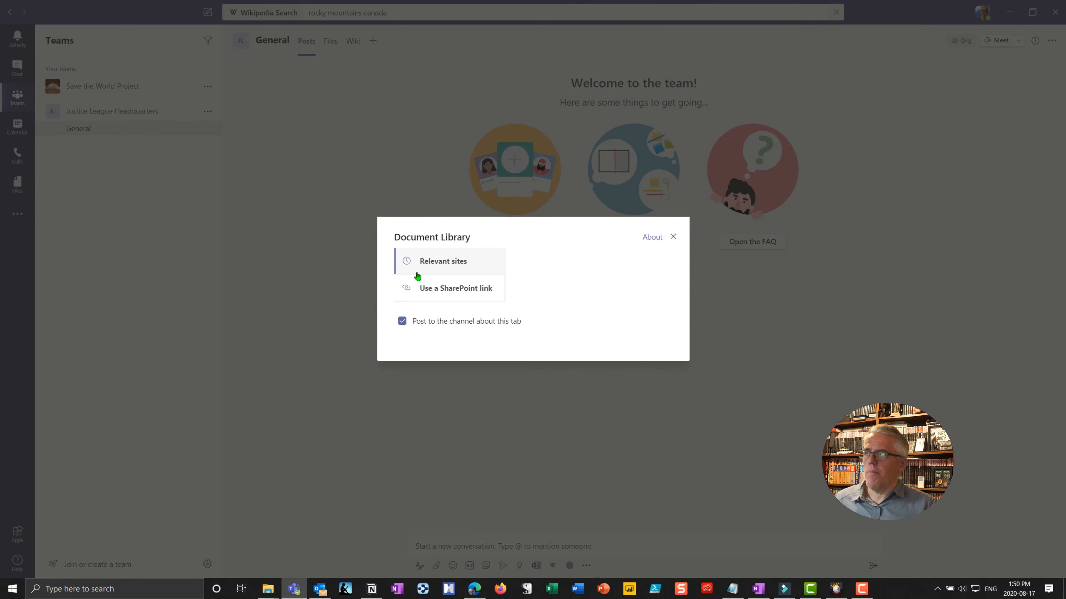
- Pick the Save the World Project site from Relevant sites and its Documents library for the tab
{"action": "left_click", "coordinate": [443, 261]}
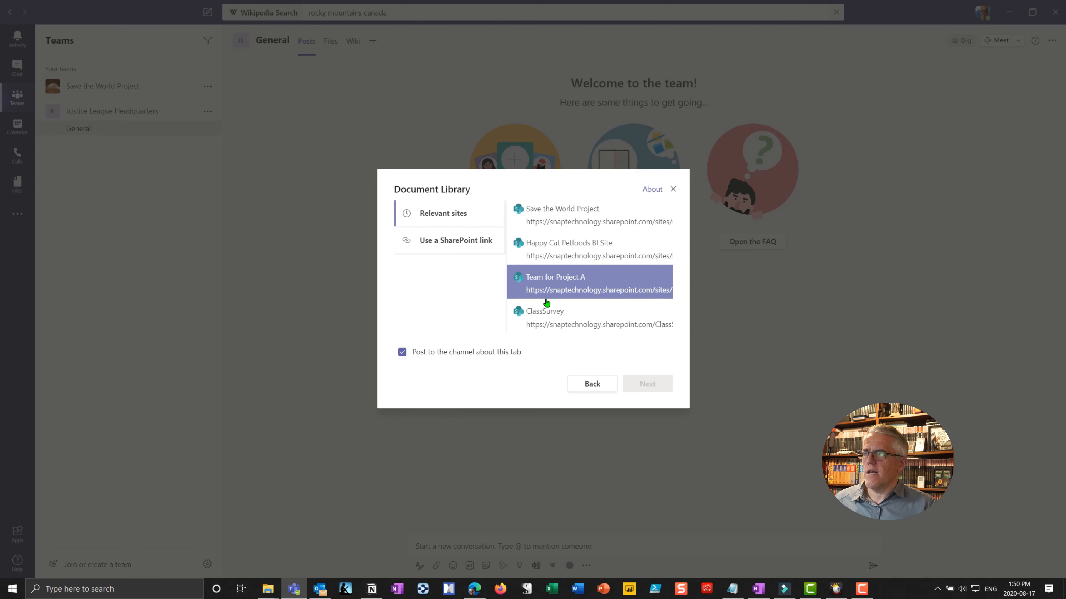
{"action": "left_click", "coordinate": [562, 208]}
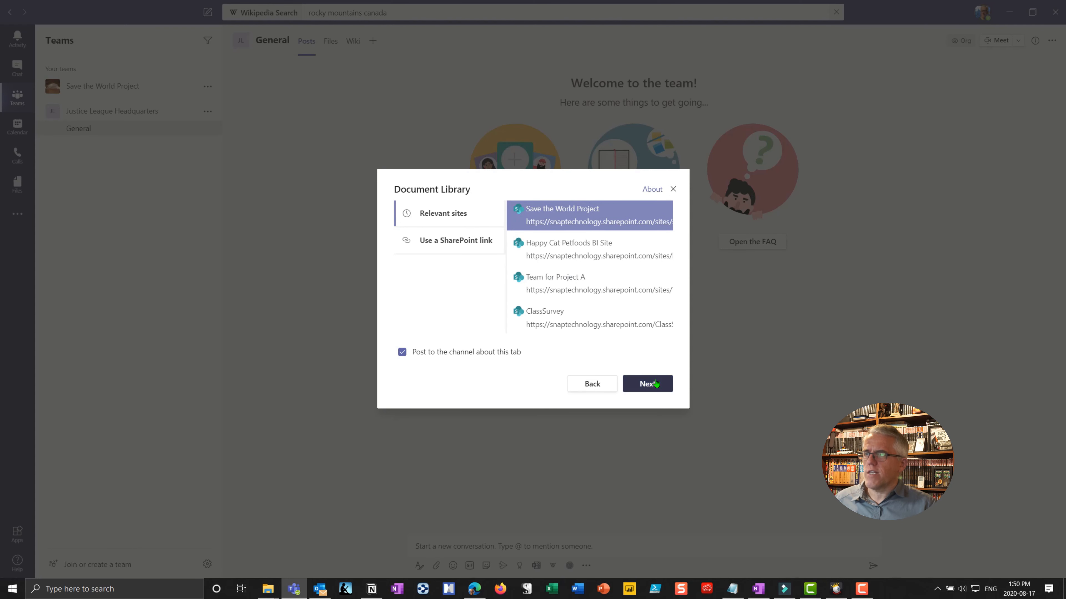
{"action": "left_click", "coordinate": [648, 384]}
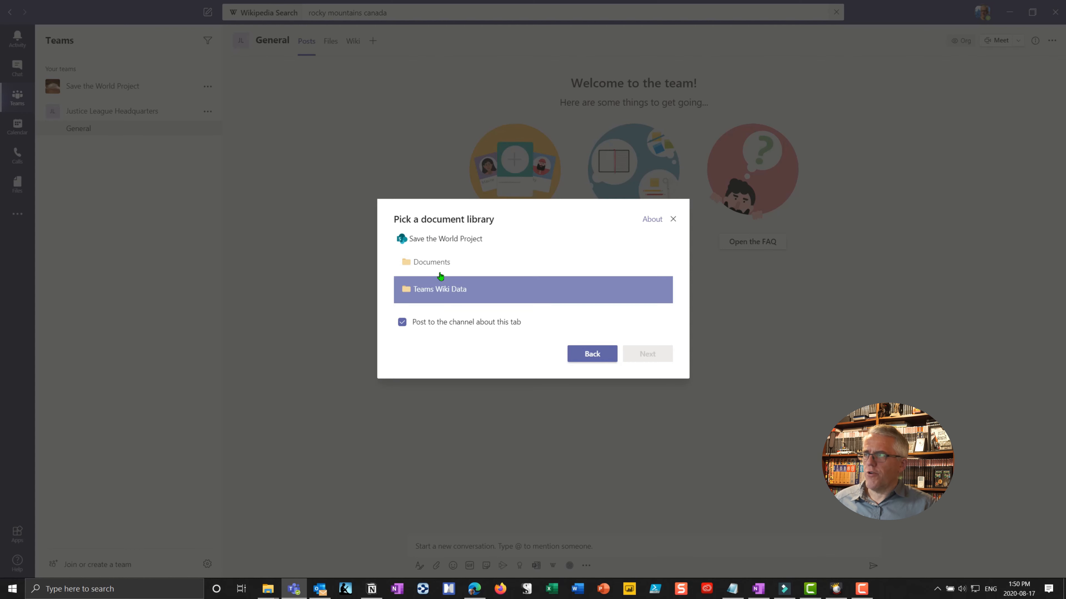
{"action": "left_click", "coordinate": [431, 262]}
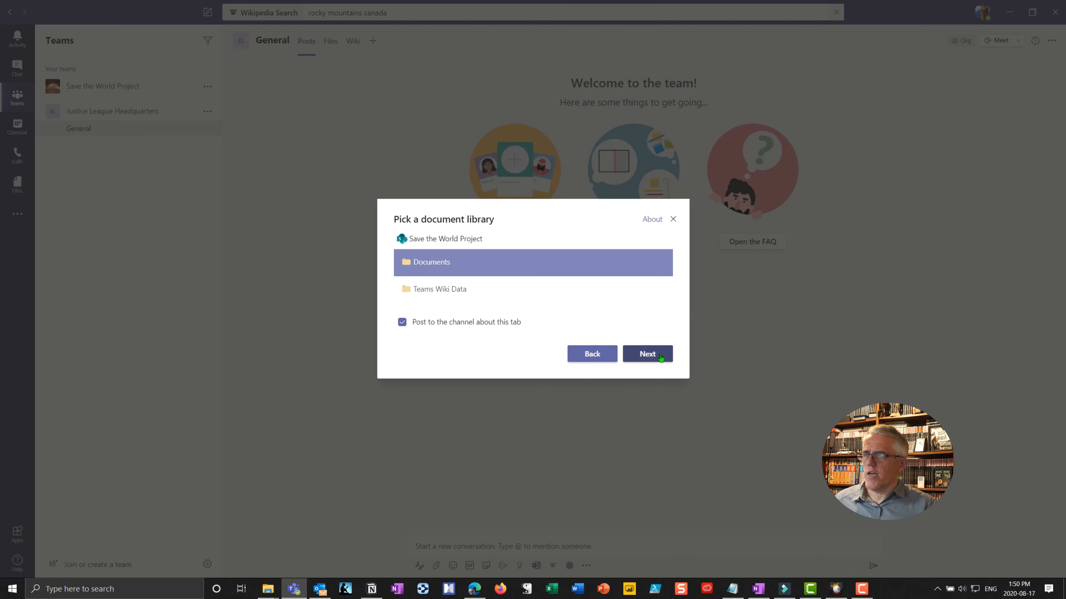
{"action": "left_click", "coordinate": [648, 354]}
{"action": "type", "text": "STW Document Library"}
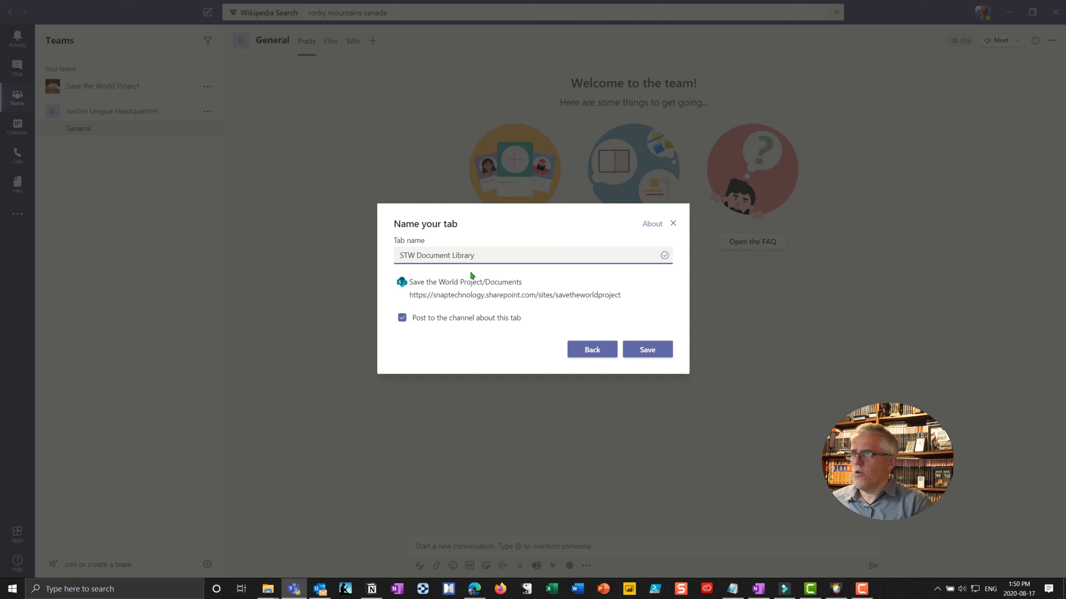
- Save the tab as 'STW Document Library' so the General channel shows Shared Documents
{"action": "left_click", "coordinate": [647, 349]}
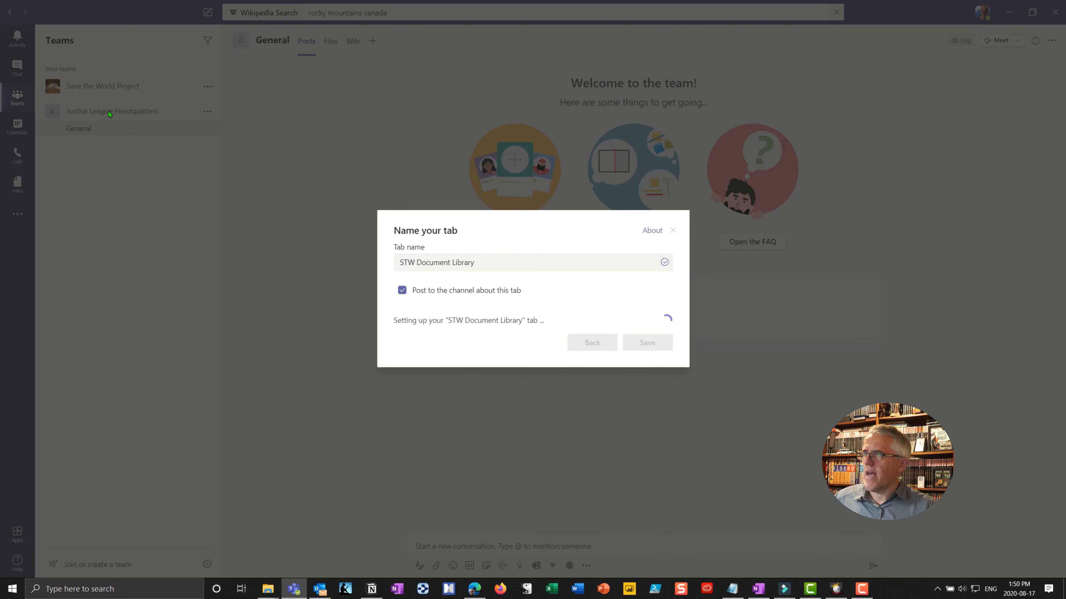
{"action": "left_click", "coordinate": [648, 342]}
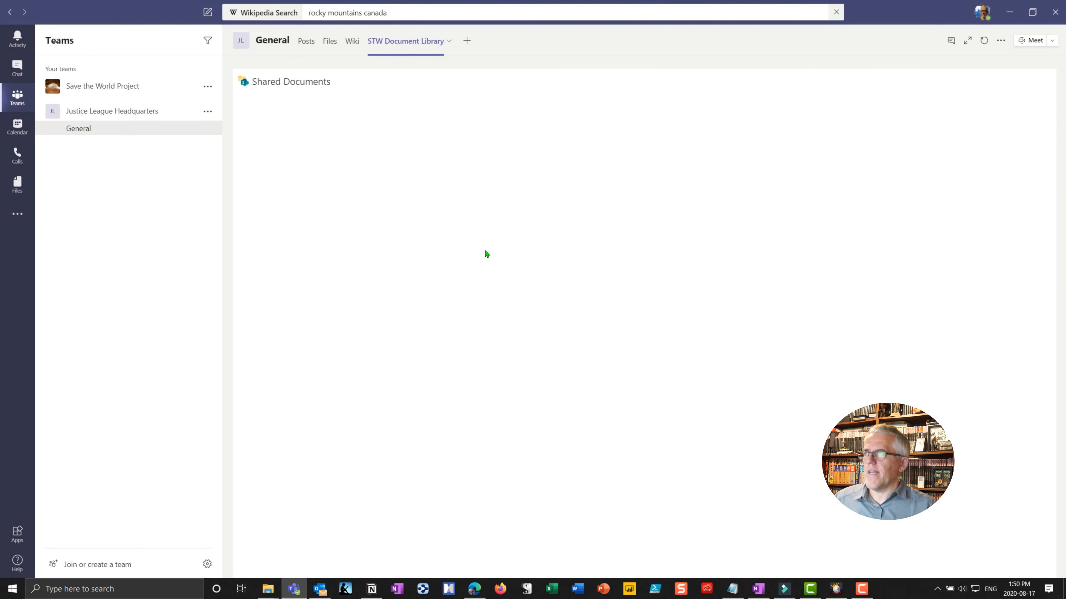